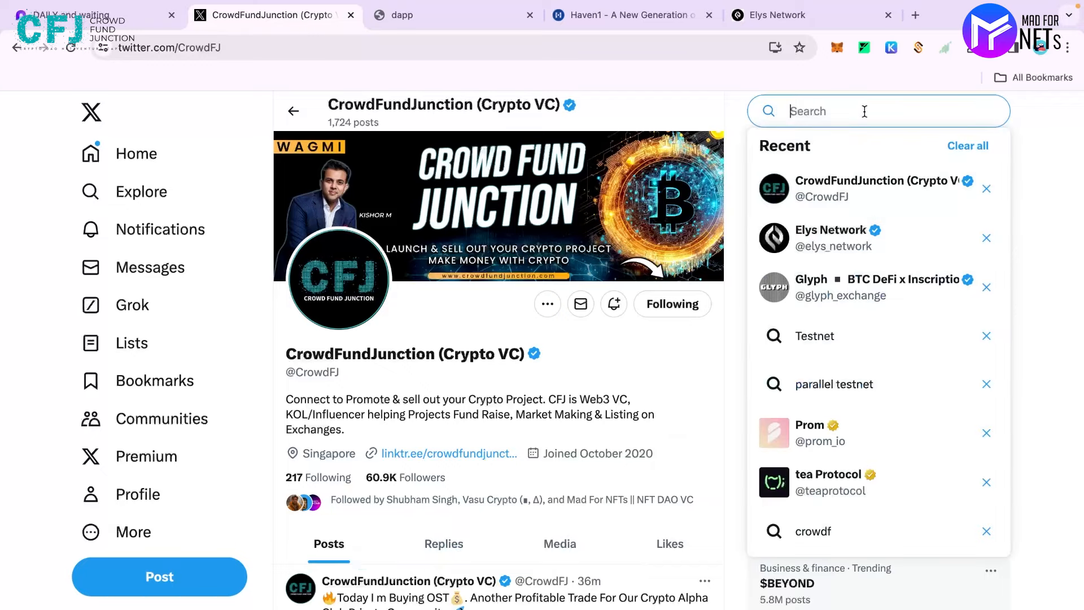
Step: Search X for 'elys' and open the Elys Network account profile
{"action": "type", "text": "elys"}
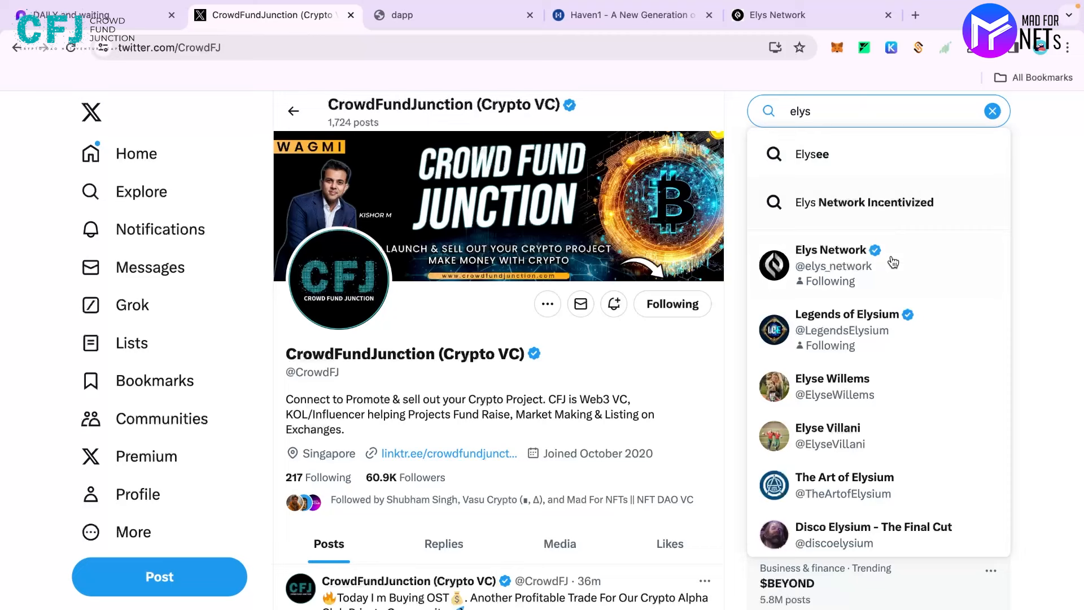
{"action": "left_click", "coordinate": [831, 265]}
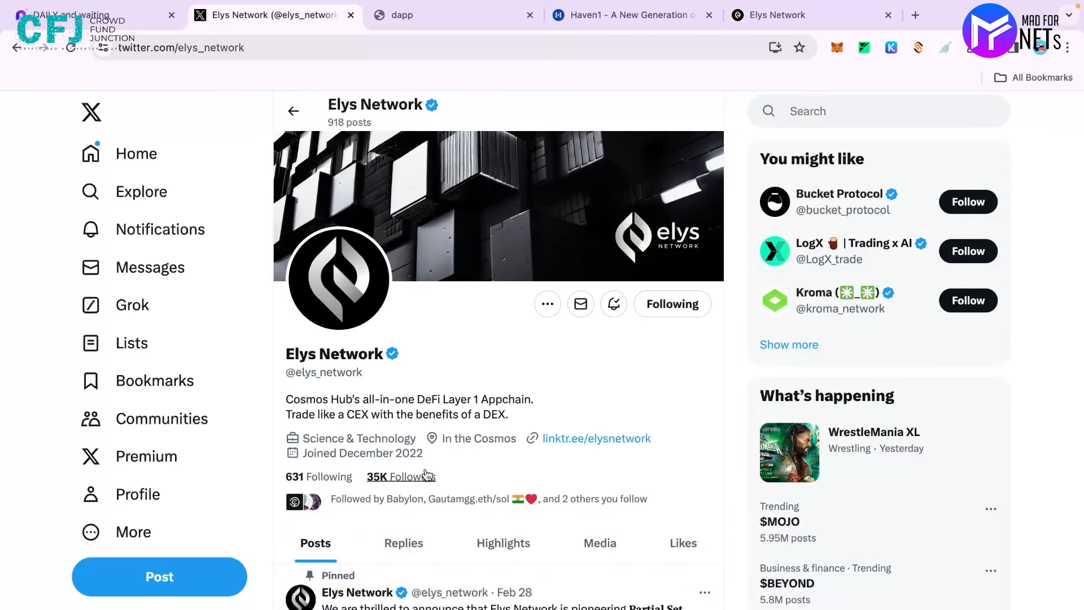
{"action": "mouse_move", "coordinate": [407, 476]}
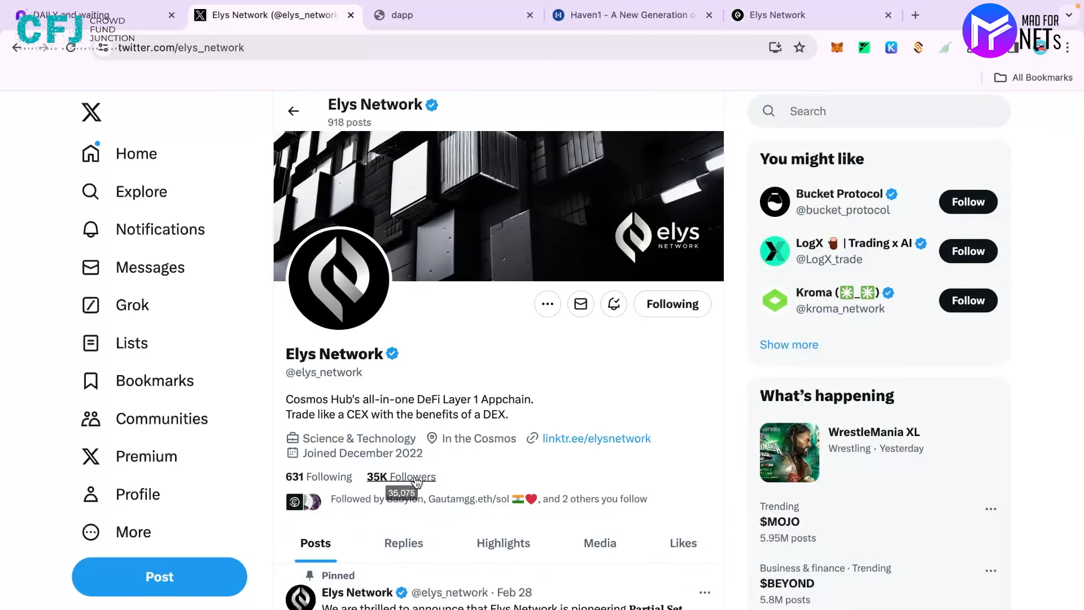
{"action": "mouse_move", "coordinate": [349, 389]}
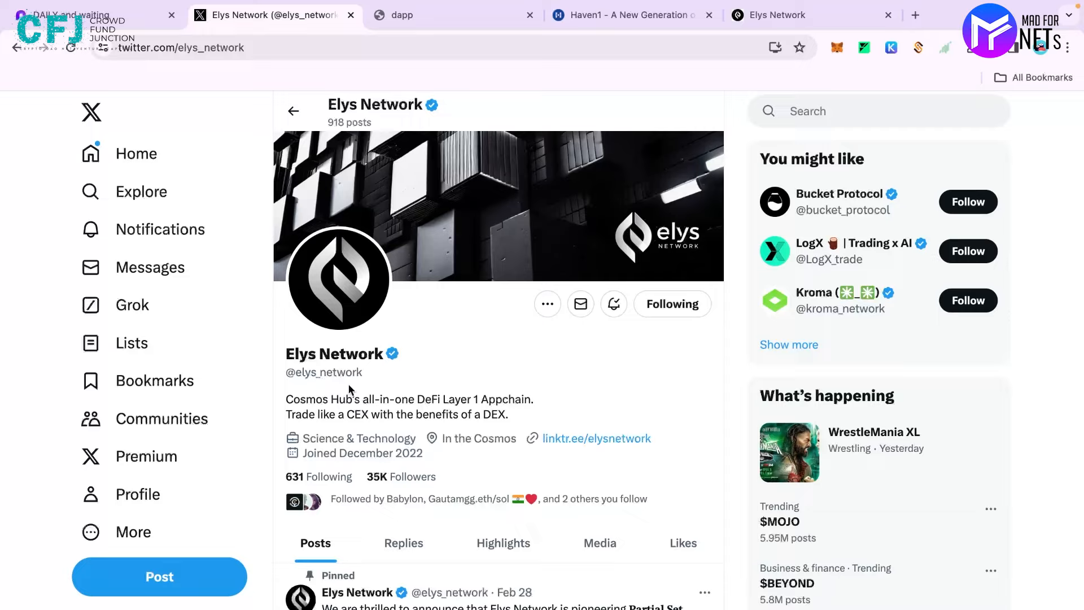
{"action": "mouse_move", "coordinate": [329, 399]}
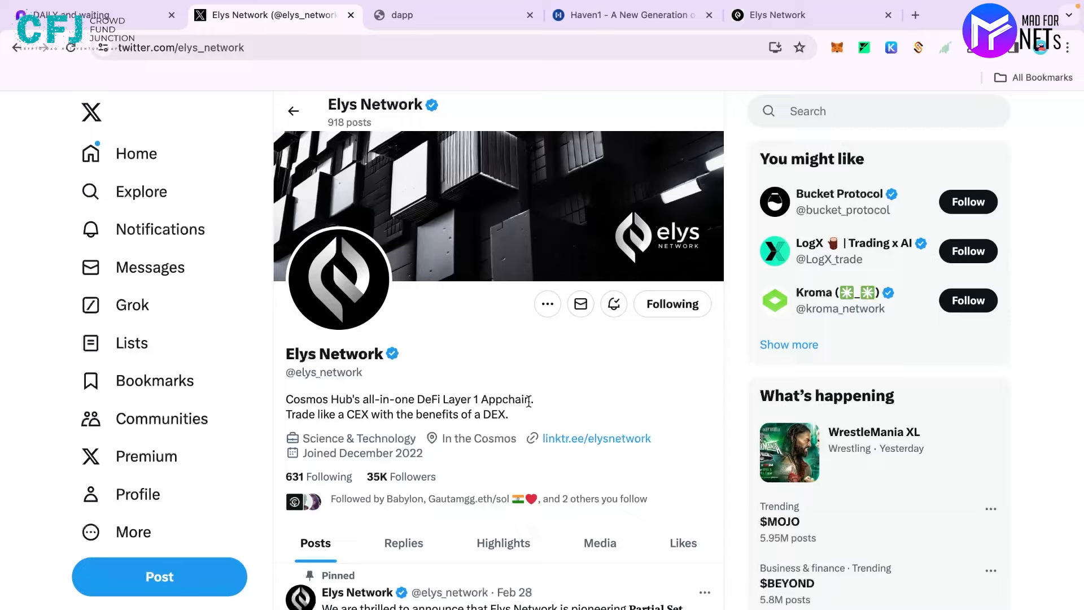
{"action": "mouse_move", "coordinate": [366, 435]}
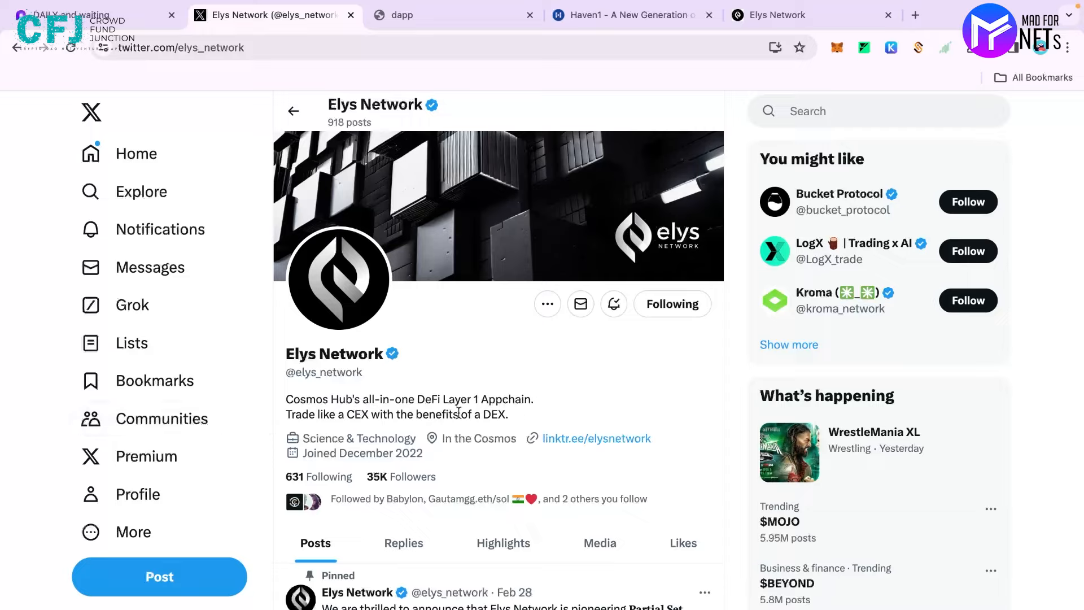
{"action": "mouse_move", "coordinate": [477, 427]}
{"action": "type", "text": "bonus"}
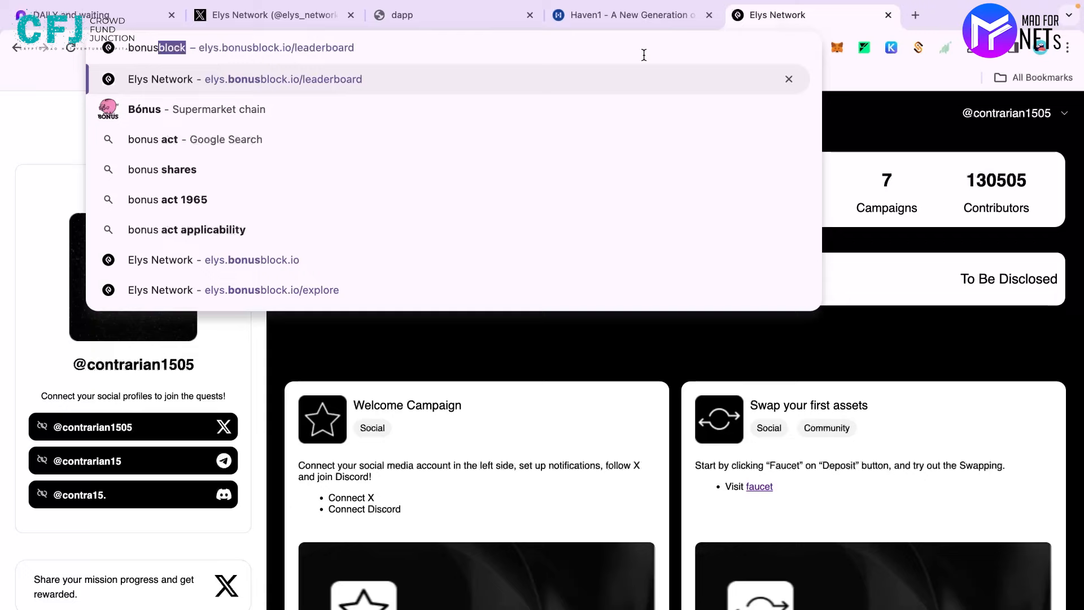
{"action": "left_click", "coordinate": [244, 80]}
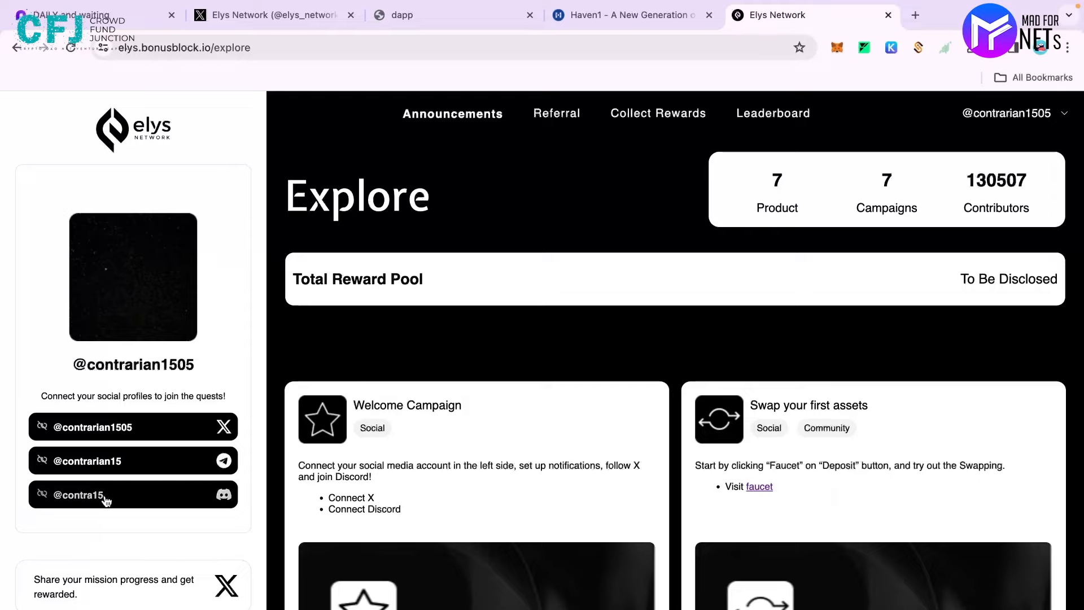
{"action": "scroll", "scroll_direction": "down", "scroll_amount": 3}
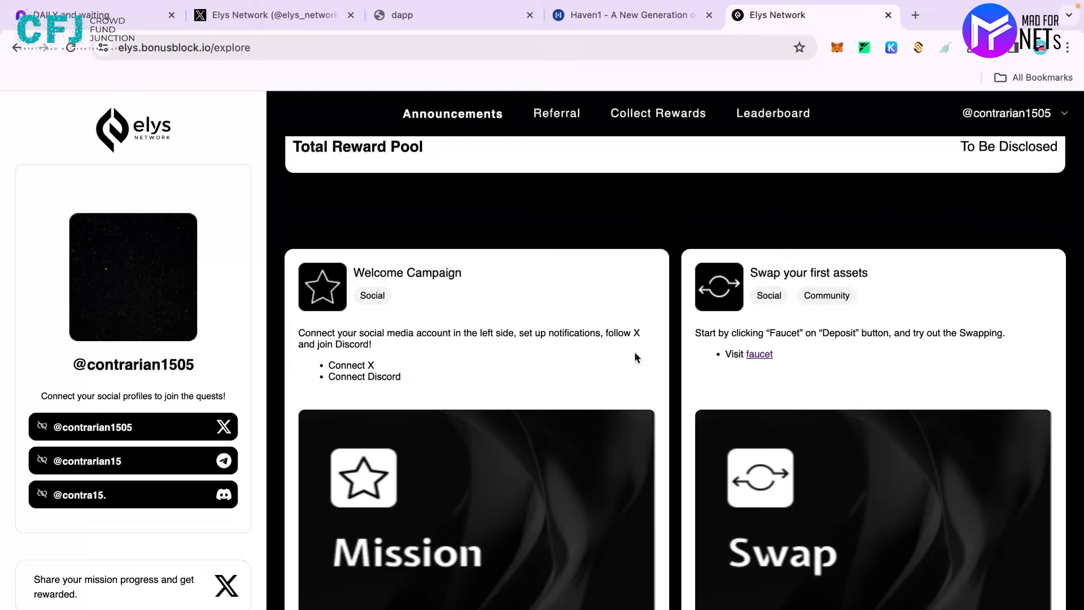
{"action": "mouse_move", "coordinate": [494, 484]}
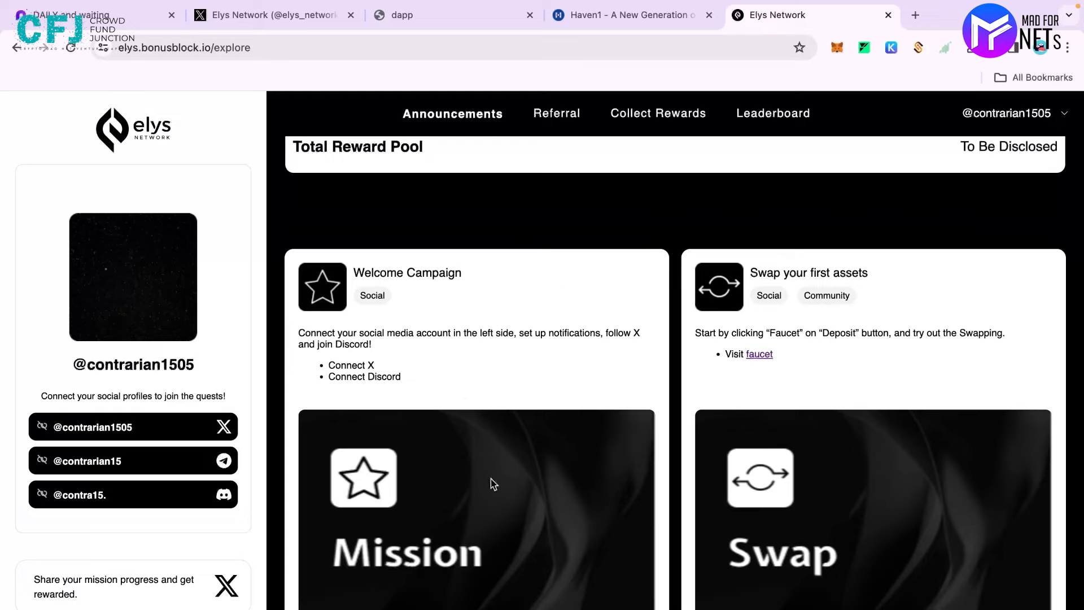
{"action": "mouse_move", "coordinate": [552, 362]}
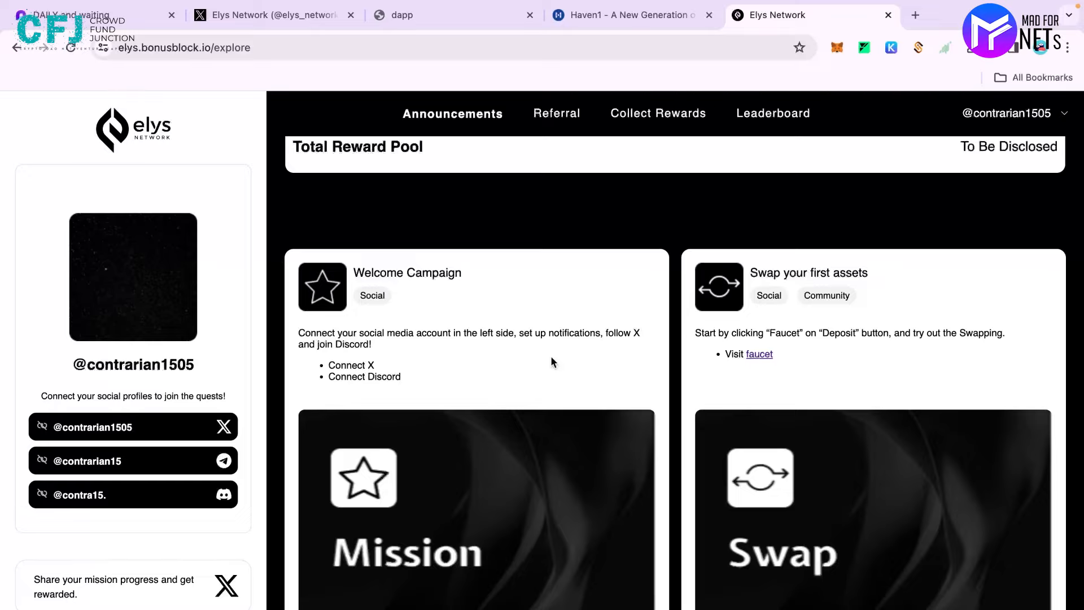
{"action": "scroll", "scroll_direction": "down", "scroll_amount": 3}
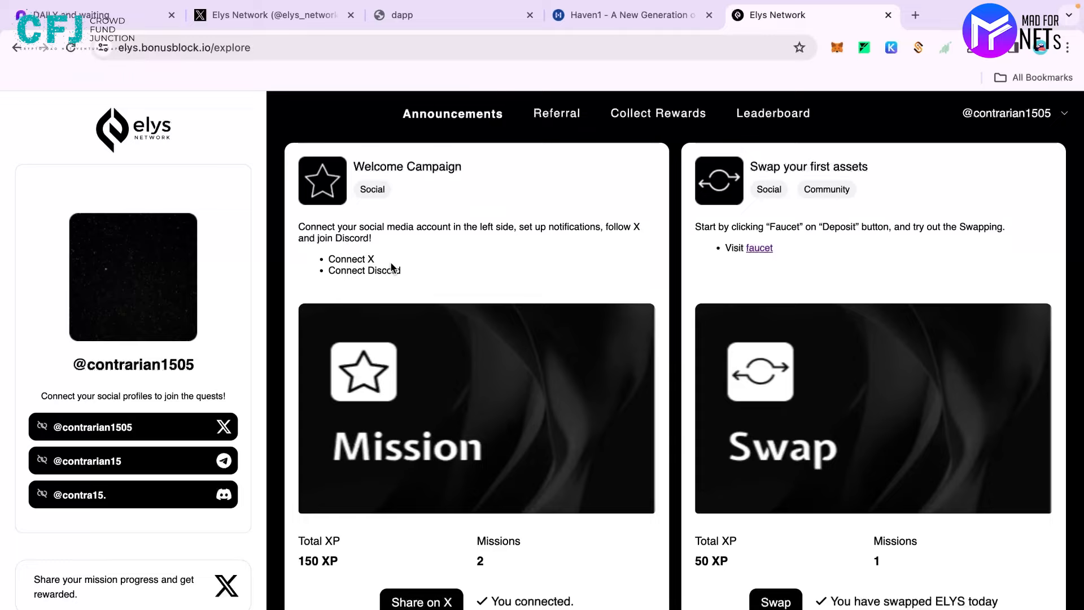
{"action": "mouse_move", "coordinate": [358, 544]}
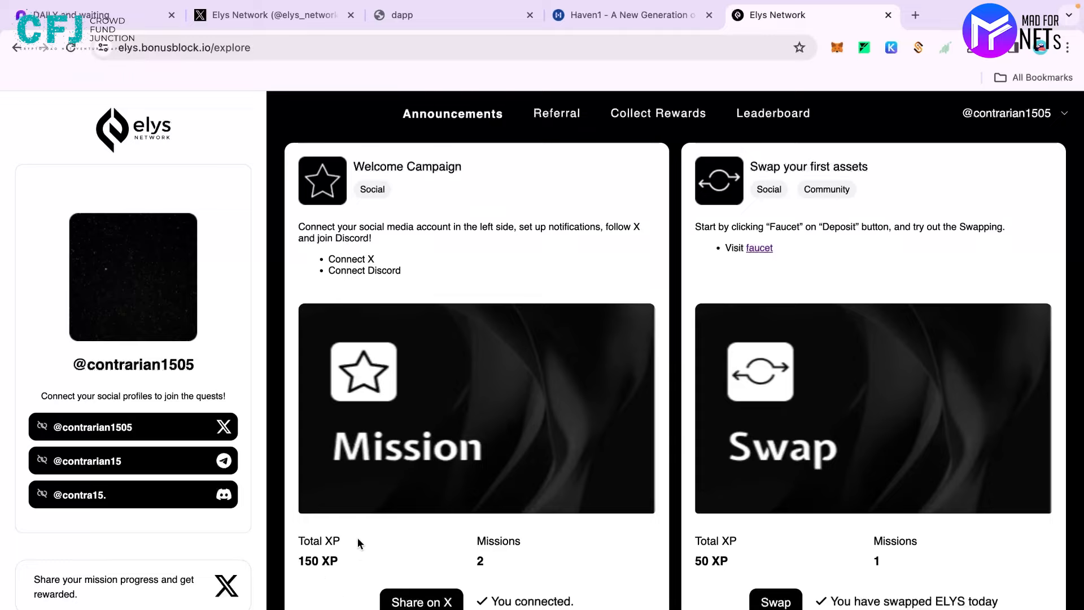
{"action": "mouse_move", "coordinate": [869, 572]}
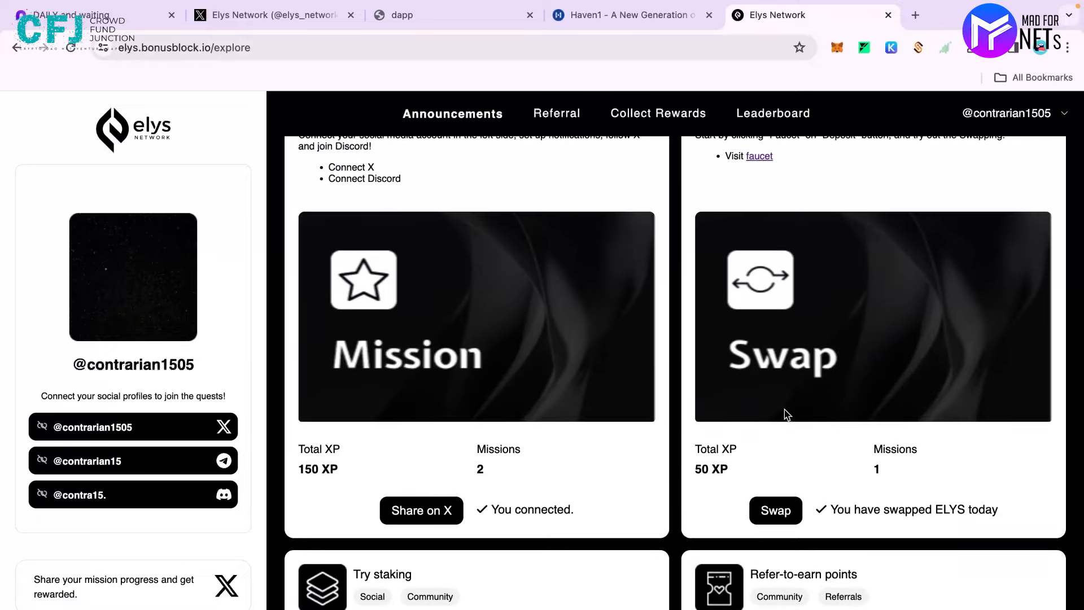
{"action": "scroll", "scroll_direction": "down", "scroll_amount": 3}
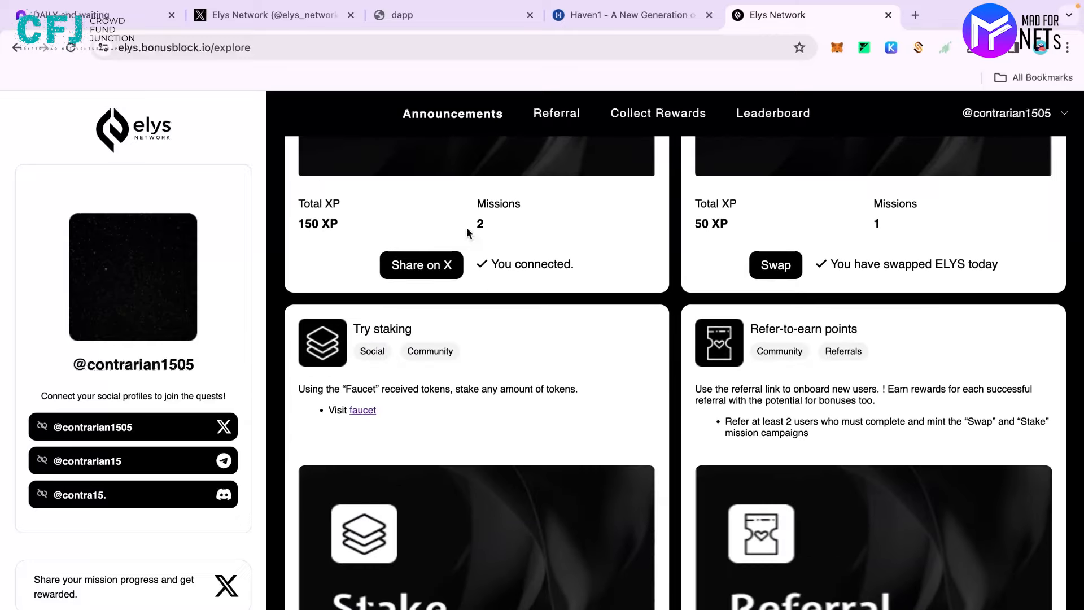
{"action": "scroll", "scroll_direction": "down", "scroll_amount": 3}
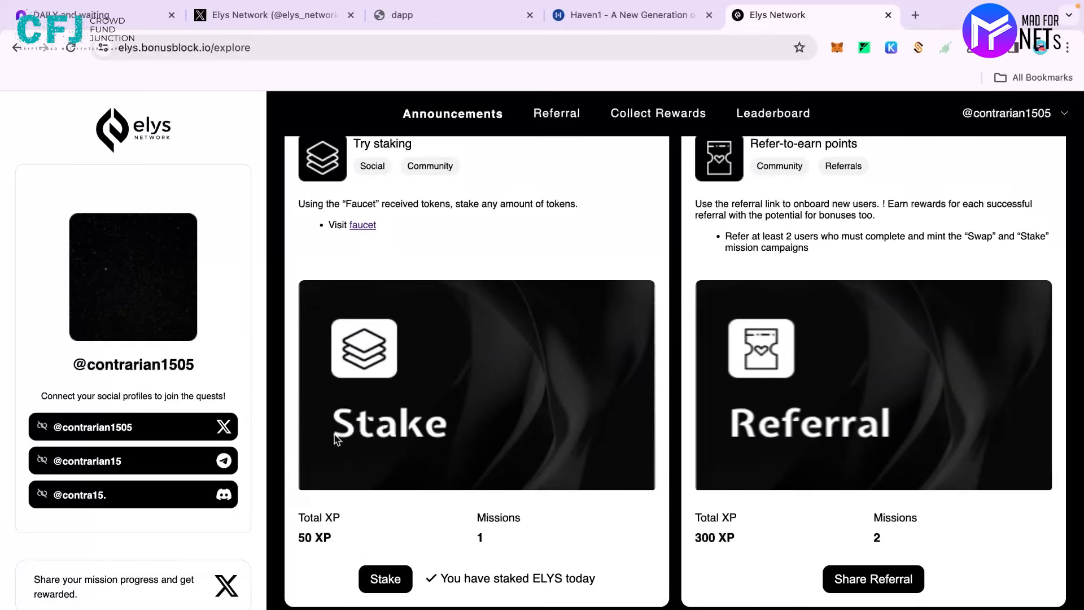
{"action": "scroll", "scroll_direction": "down", "scroll_amount": 3}
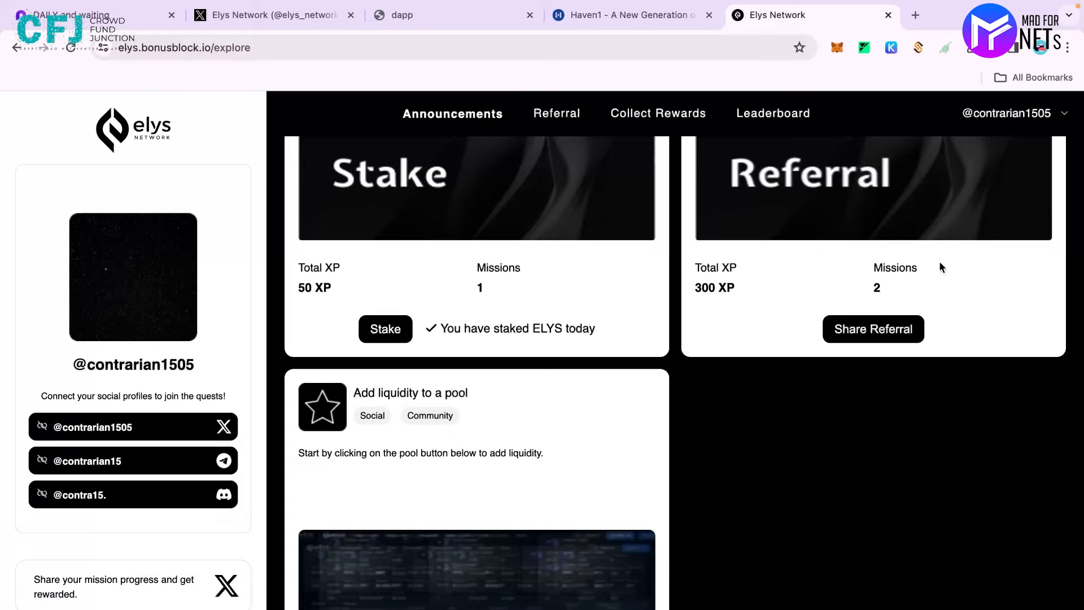
{"action": "mouse_move", "coordinate": [748, 276]}
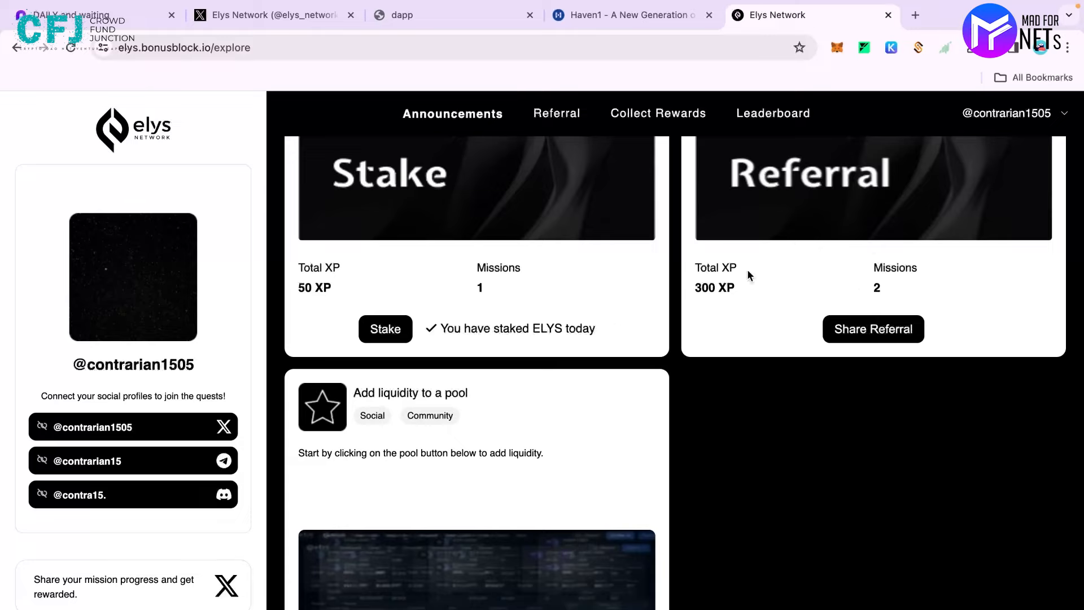
{"action": "mouse_move", "coordinate": [563, 349]}
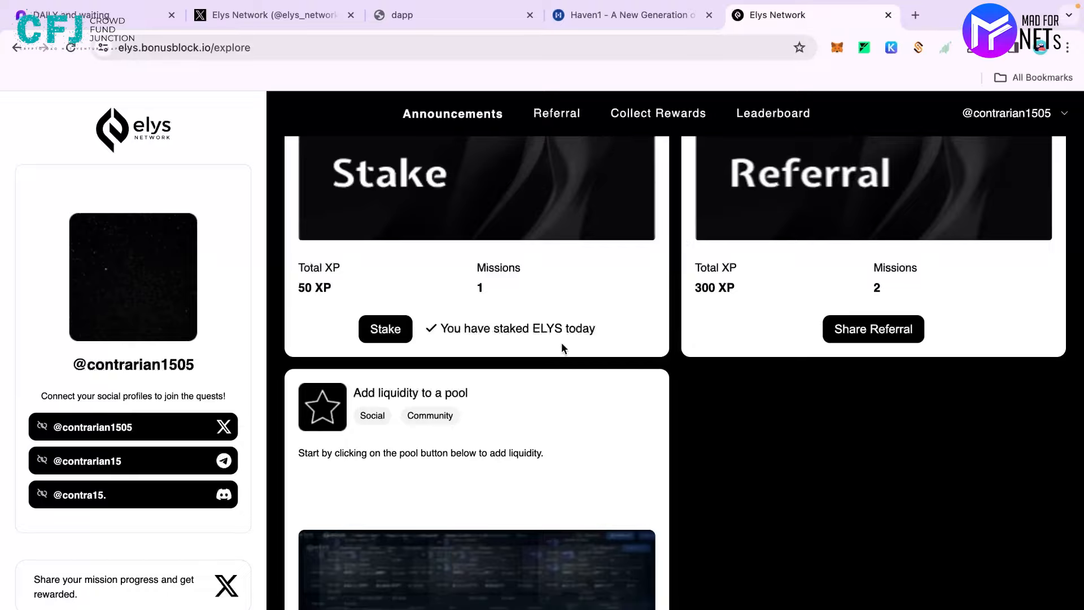
{"action": "scroll", "scroll_direction": "down", "scroll_amount": 3}
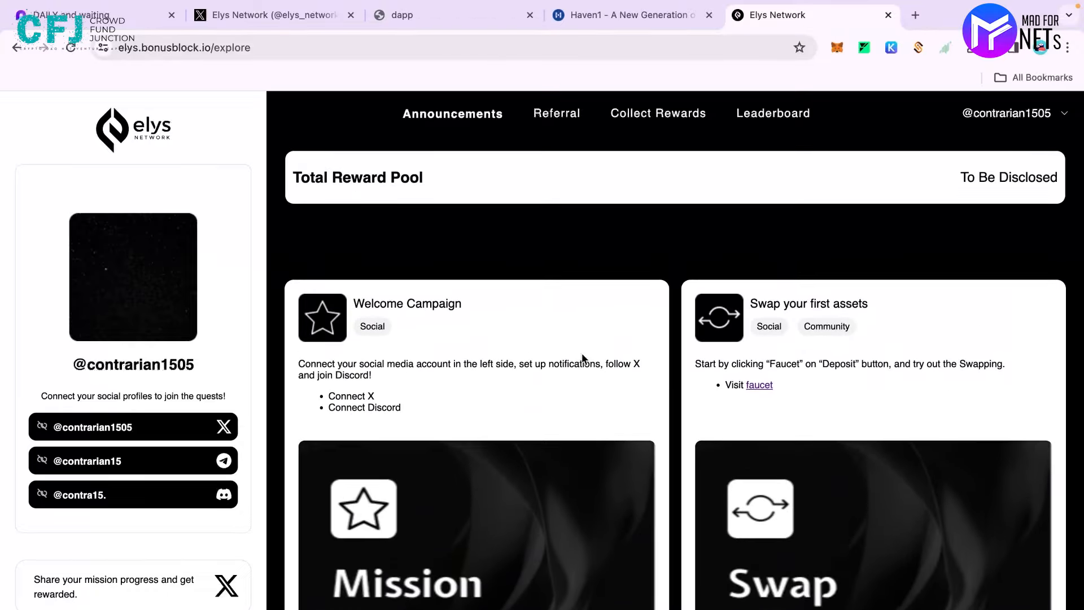
{"action": "scroll", "scroll_direction": "down", "scroll_amount": 3}
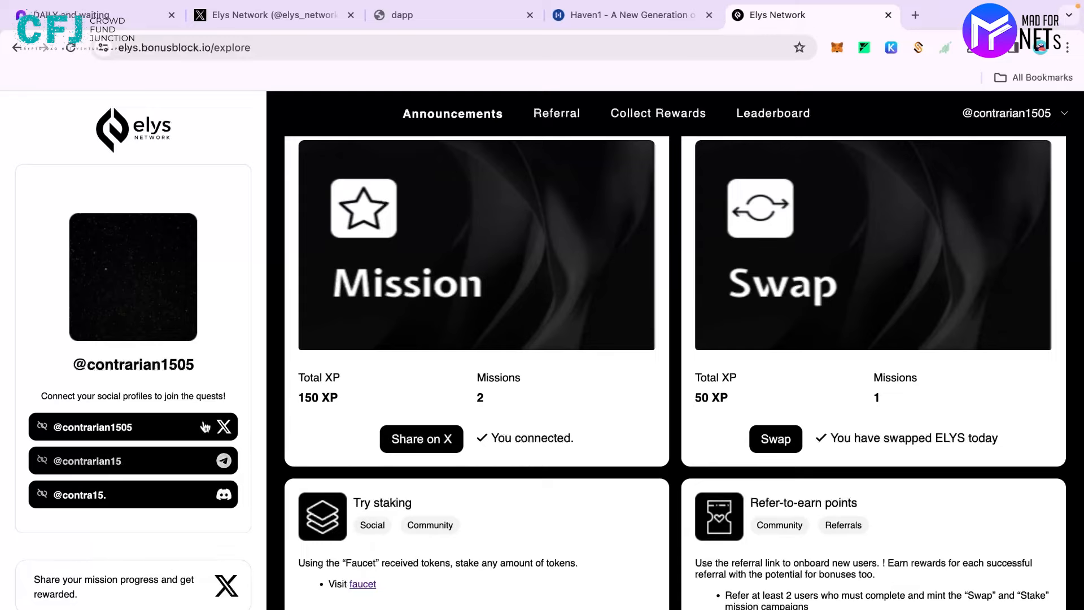
{"action": "scroll", "scroll_direction": "down", "scroll_amount": 3}
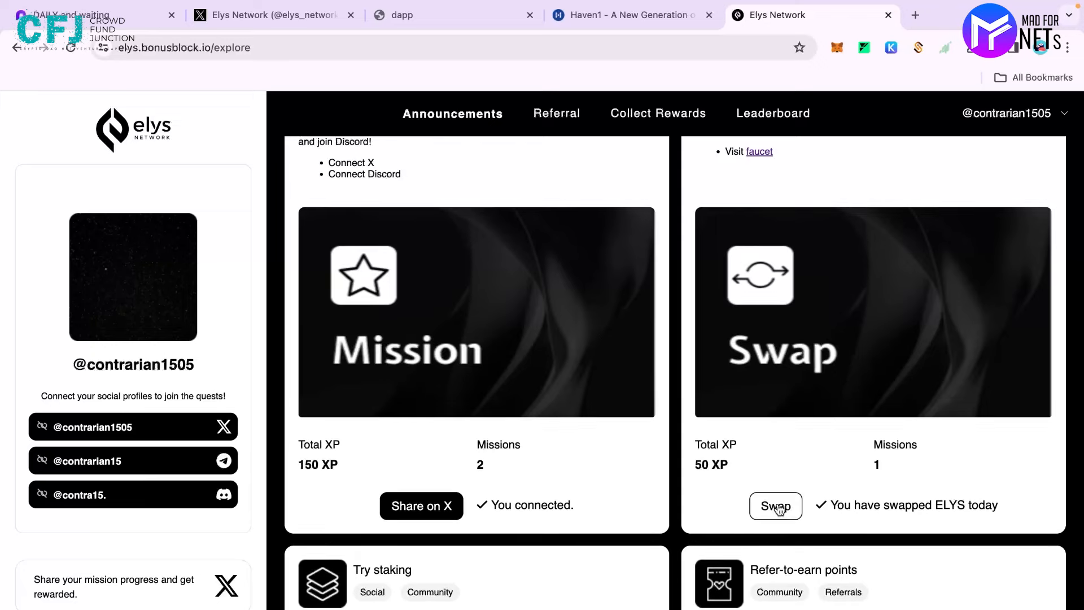
{"action": "mouse_move", "coordinate": [953, 498]}
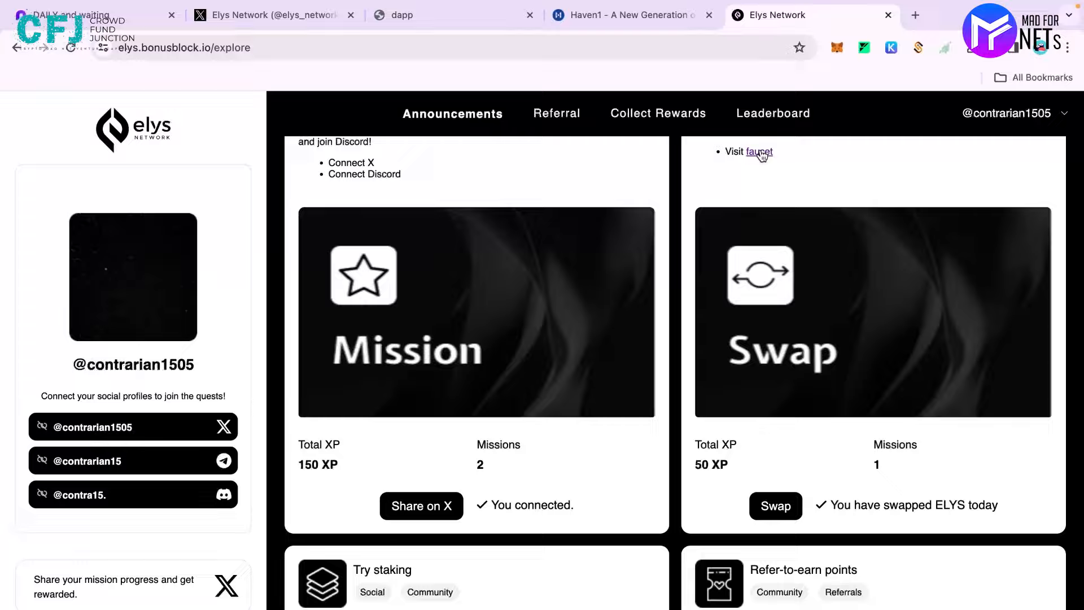
Step: Claim 0.3 ELYS and 2 USDC testnet tokens from the Elys faucet
{"action": "left_click", "coordinate": [760, 151]}
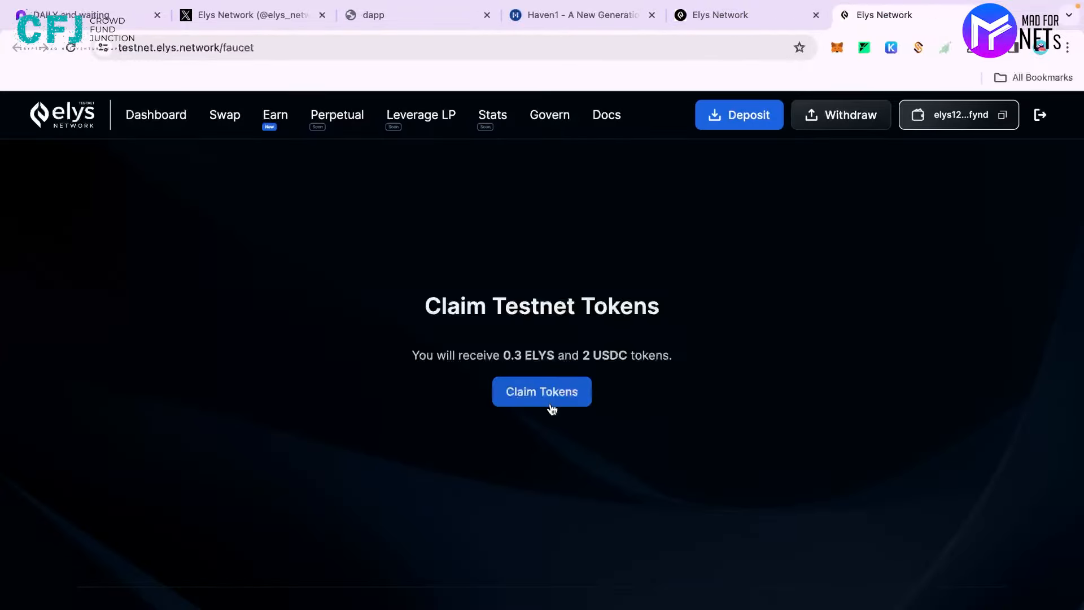
{"action": "left_click", "coordinate": [541, 392]}
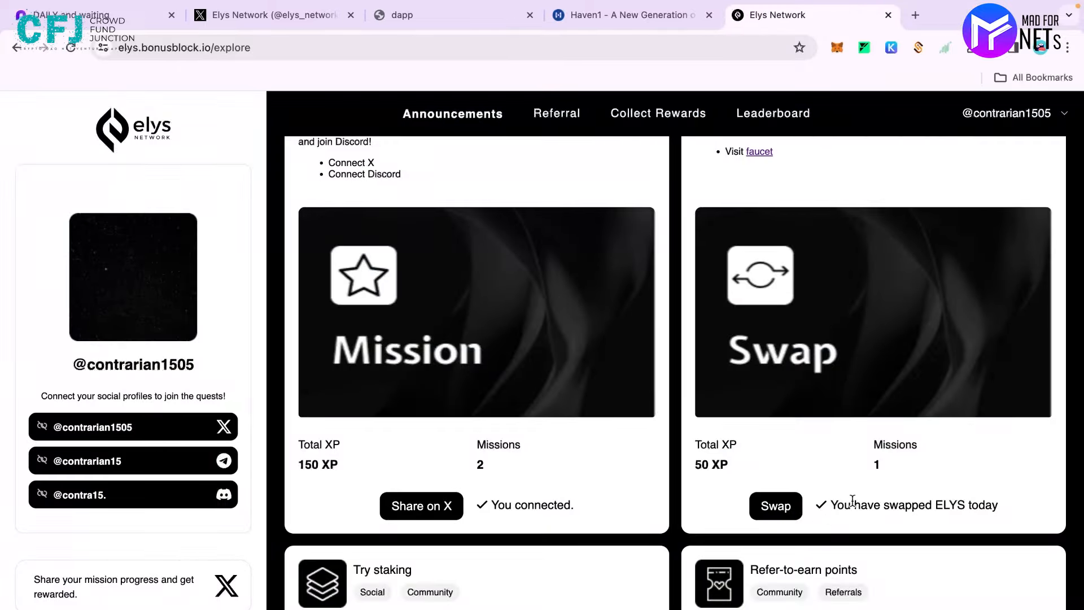
Step: Launch the ATOM/USDC swap page at testnet.elys.network/swap from the Swap mission card
{"action": "left_click", "coordinate": [774, 506]}
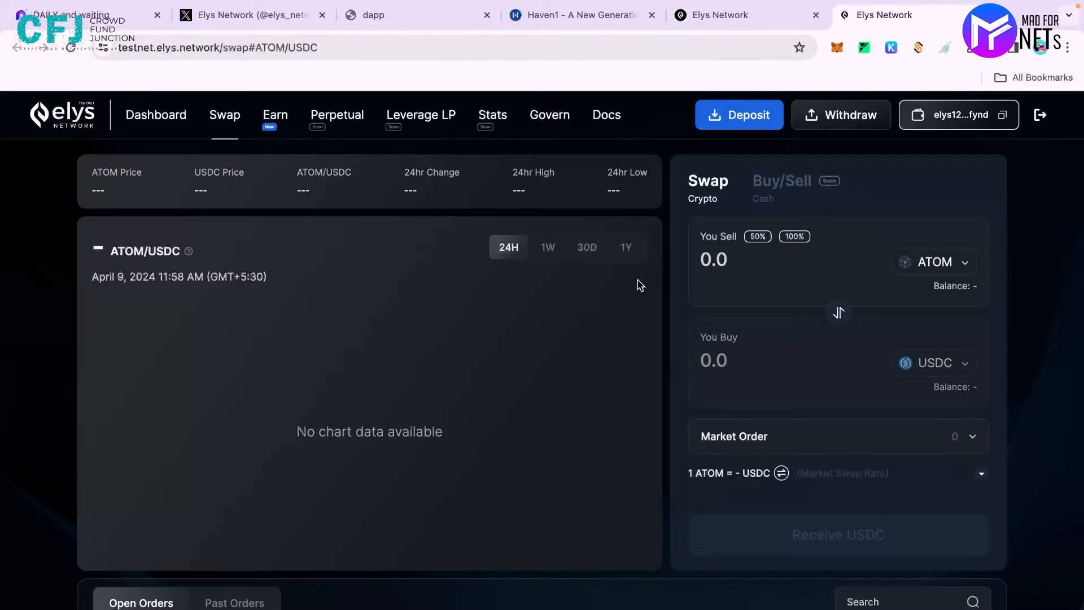
Step: Swap 0.001 ELYS for USDC, approve the transaction, and close the swap tab
{"action": "left_click", "coordinate": [933, 262]}
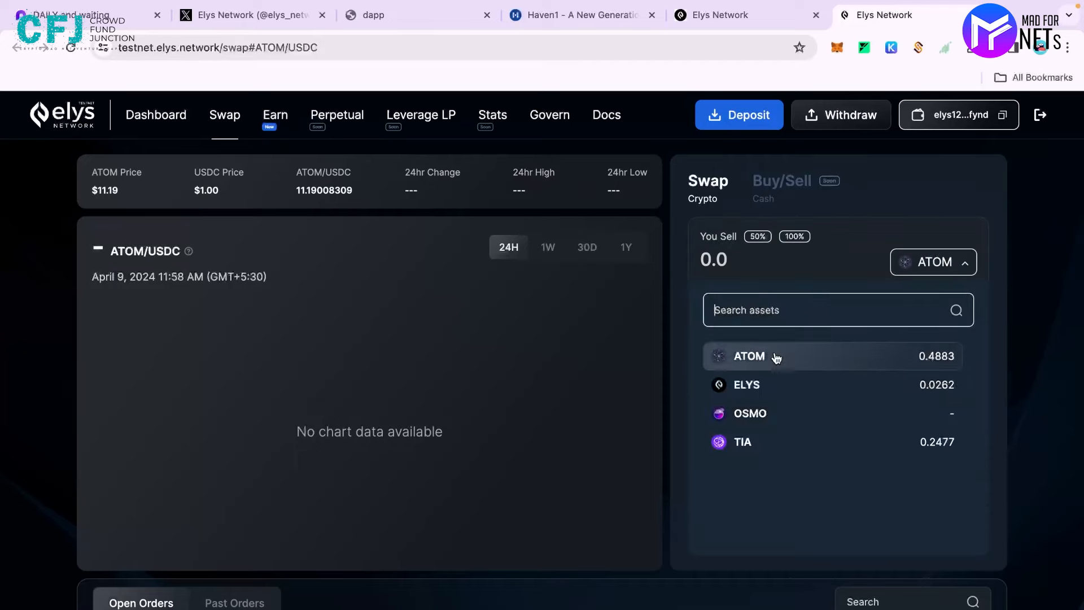
{"action": "left_click", "coordinate": [747, 384]}
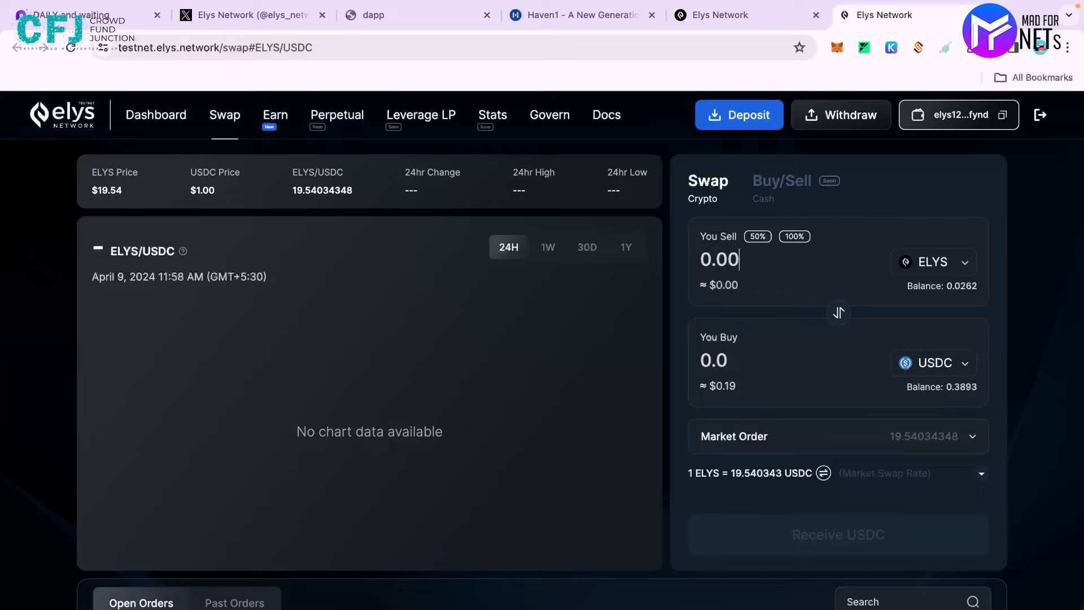
{"action": "type", "text": "0.0001"}
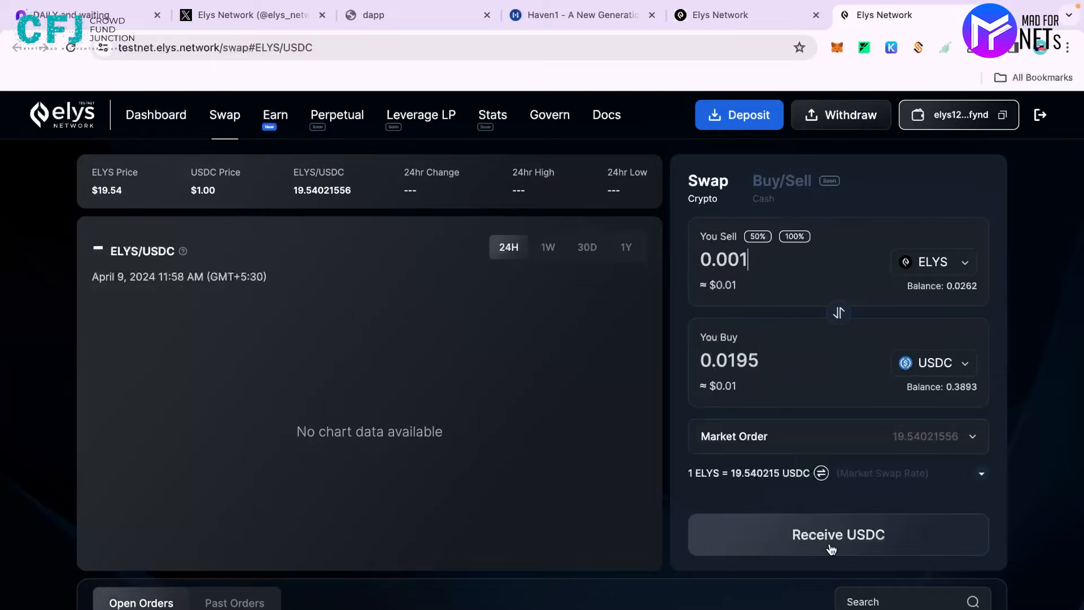
{"action": "left_click", "coordinate": [838, 534]}
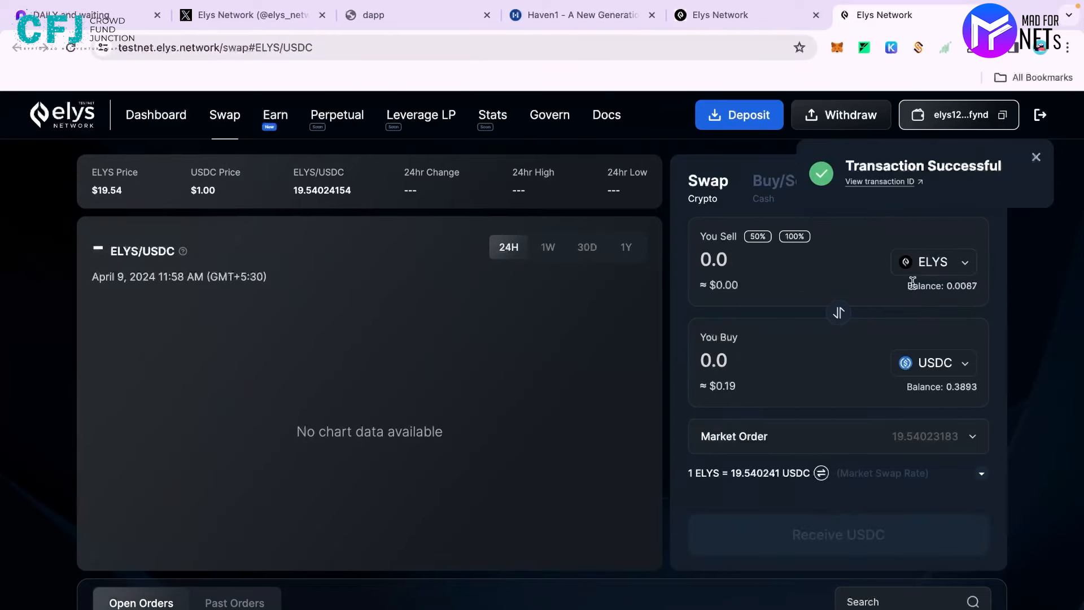
{"action": "left_click", "coordinate": [865, 15]}
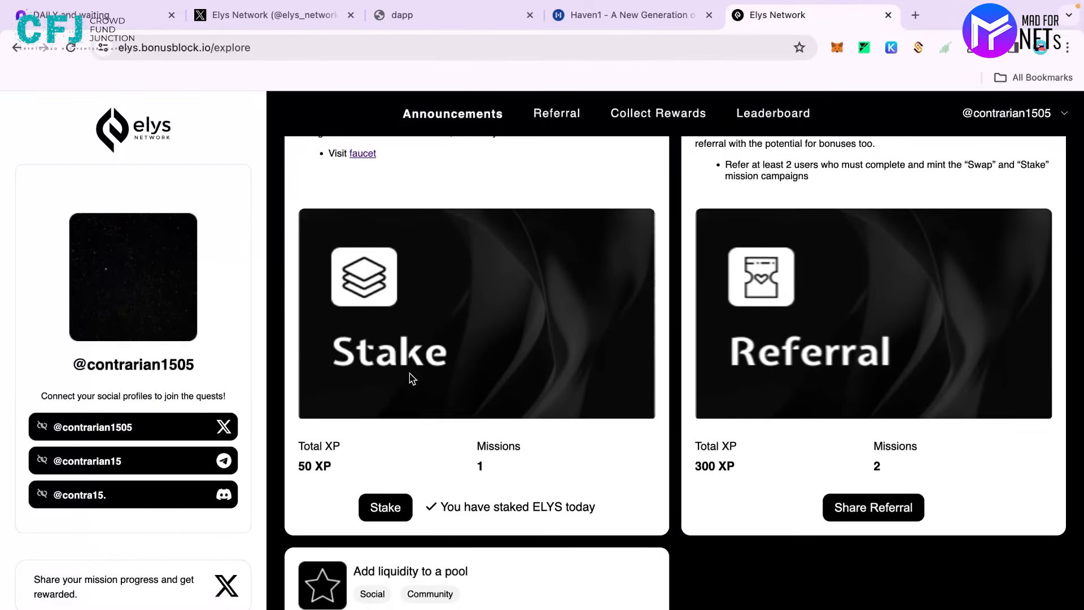
{"action": "mouse_move", "coordinate": [385, 507]}
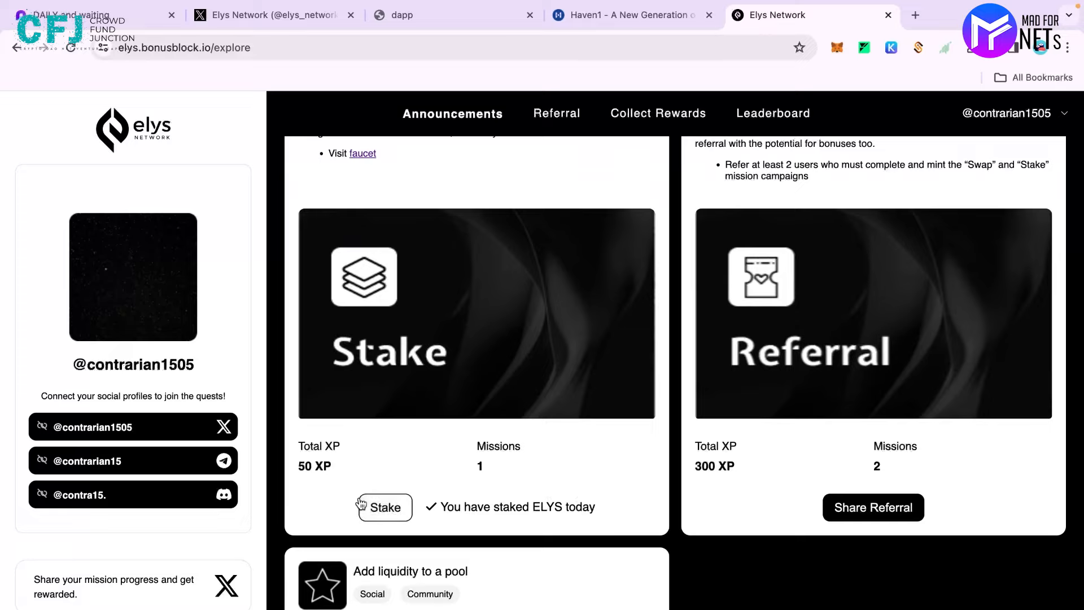
Step: Bring up the testnet Earn > Staking page via the Stake mission card
{"action": "left_click", "coordinate": [385, 507]}
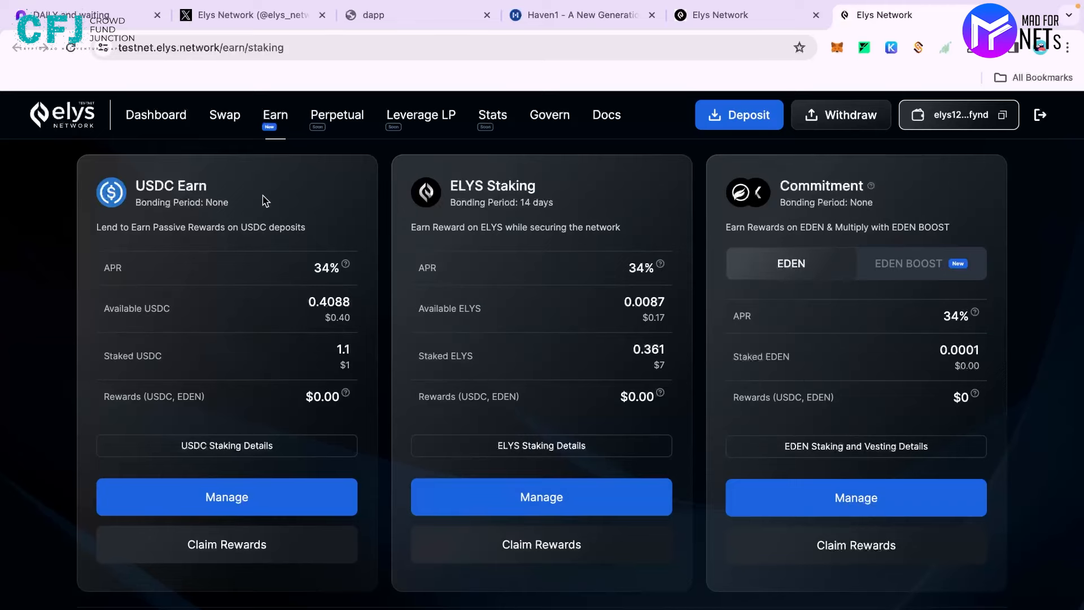
{"action": "mouse_move", "coordinate": [581, 200]}
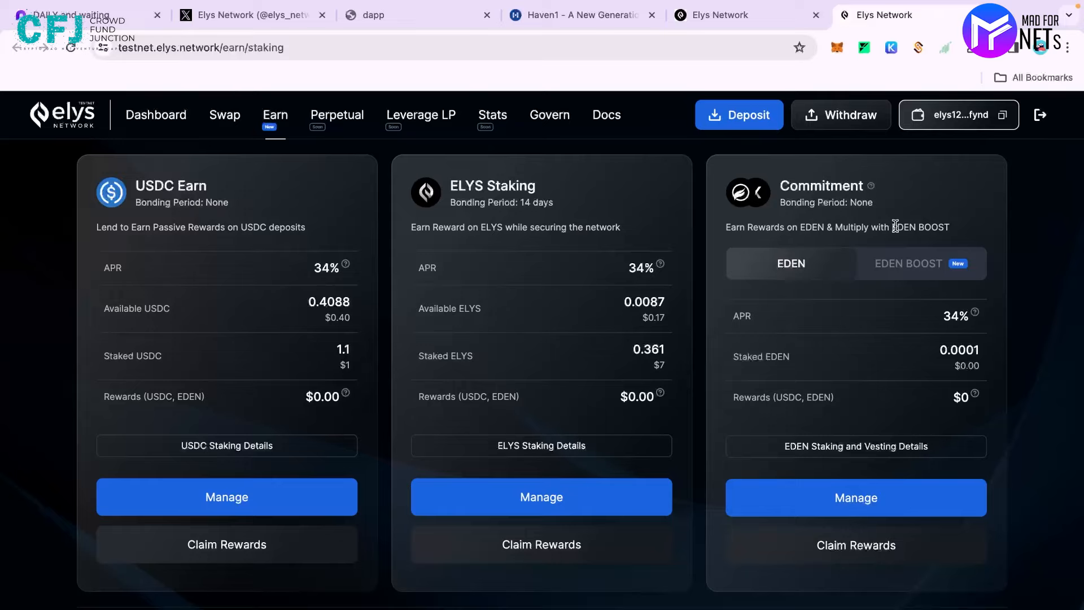
Step: Stake 0.001 ELYS with ANTRIX Validators, then reach the pools page via BonusBlock's Add liquidity
{"action": "left_click", "coordinate": [542, 496]}
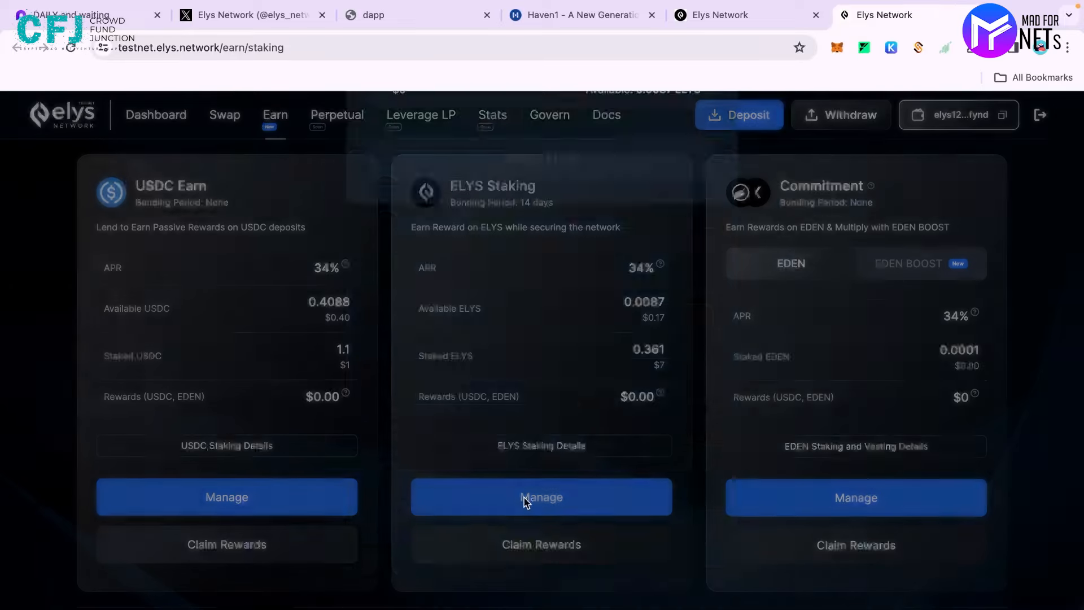
{"action": "left_click", "coordinate": [542, 496]}
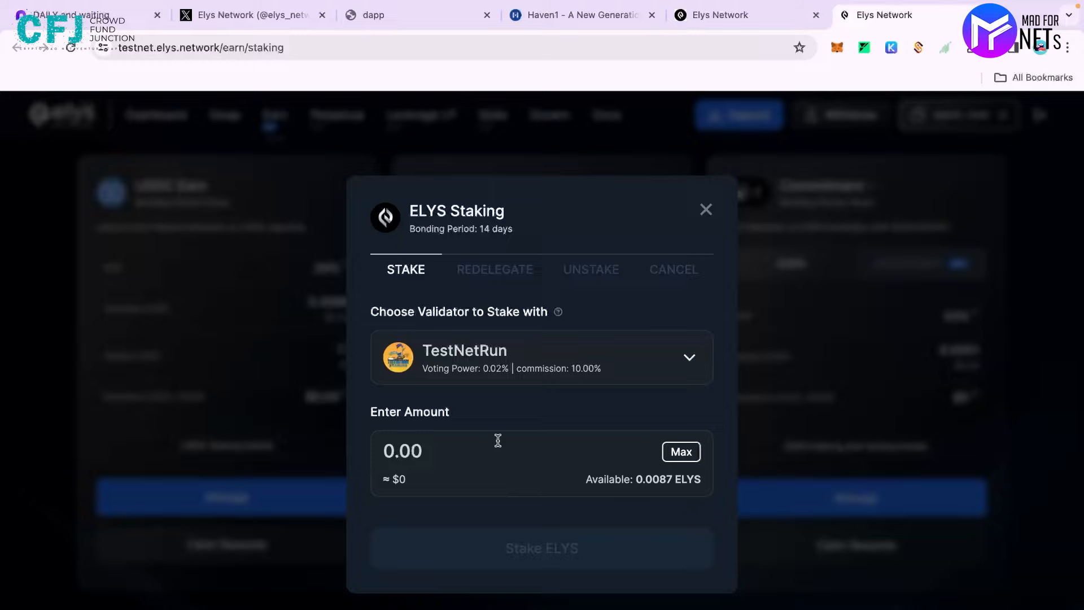
{"action": "left_click", "coordinate": [688, 357]}
{"action": "type", "text": "0."}
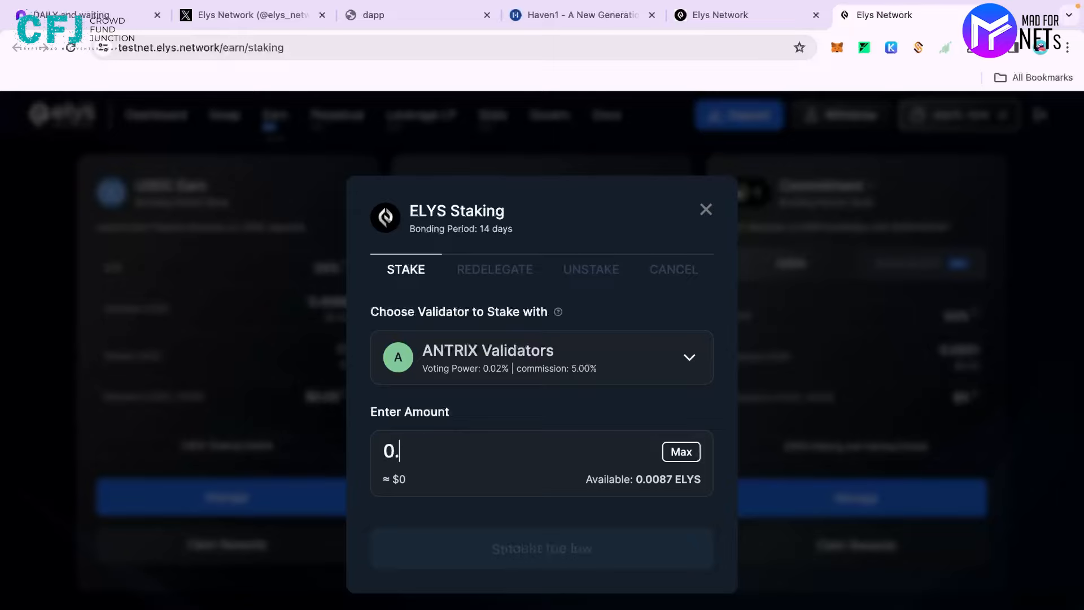
{"action": "type", "text": "00"}
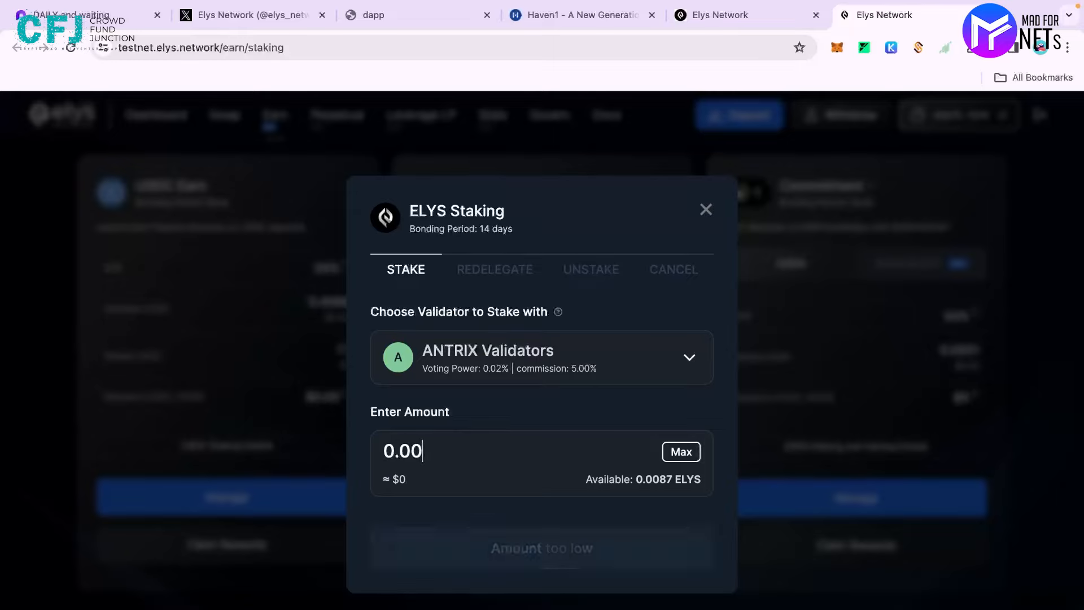
{"action": "type", "text": "0.001"}
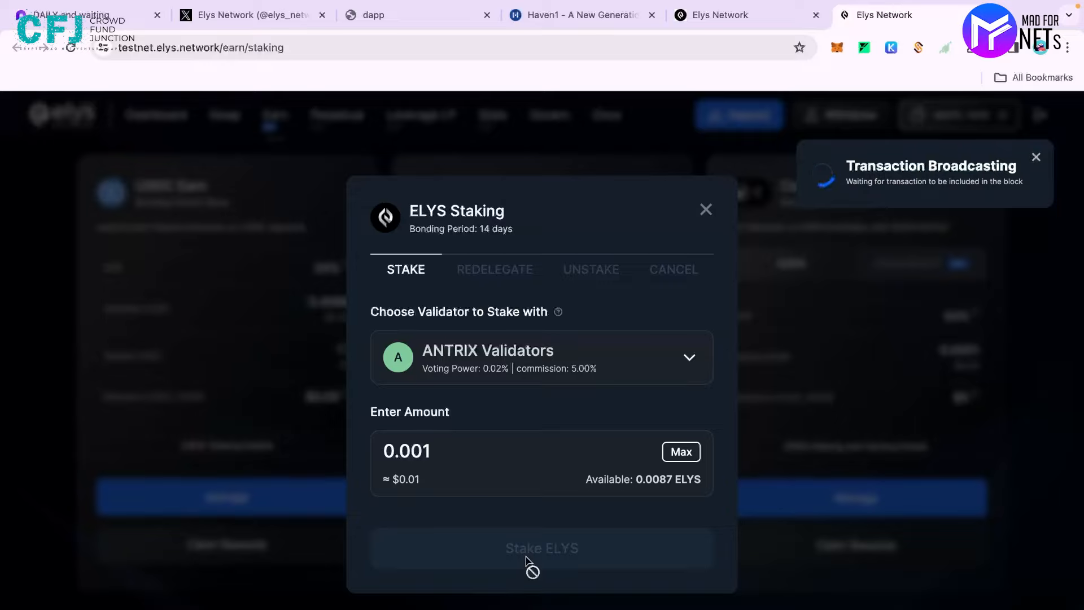
{"action": "left_click", "coordinate": [541, 548]}
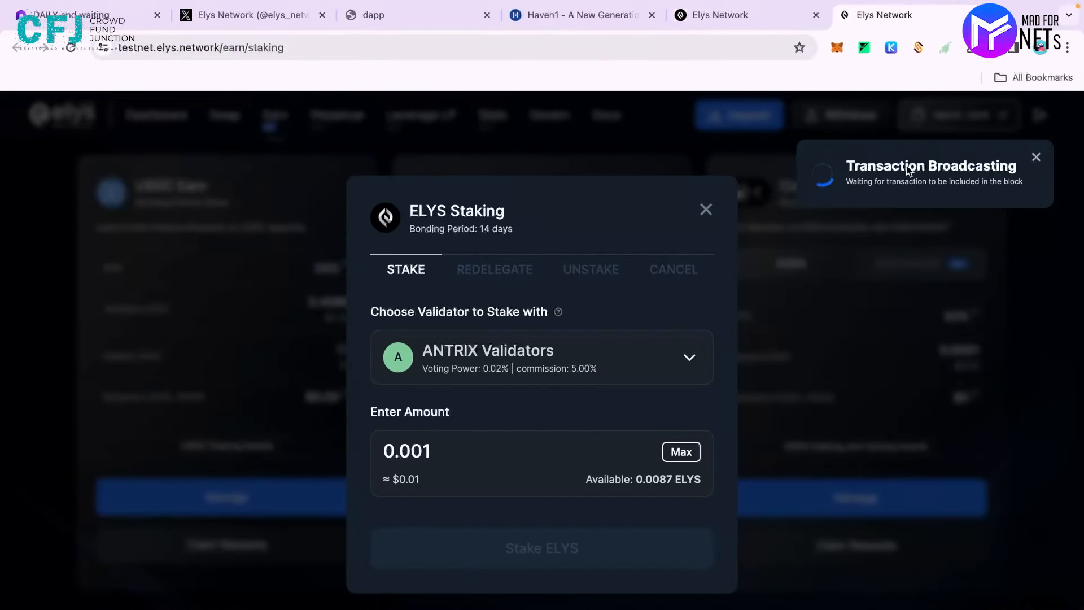
{"action": "mouse_move", "coordinate": [945, 235]}
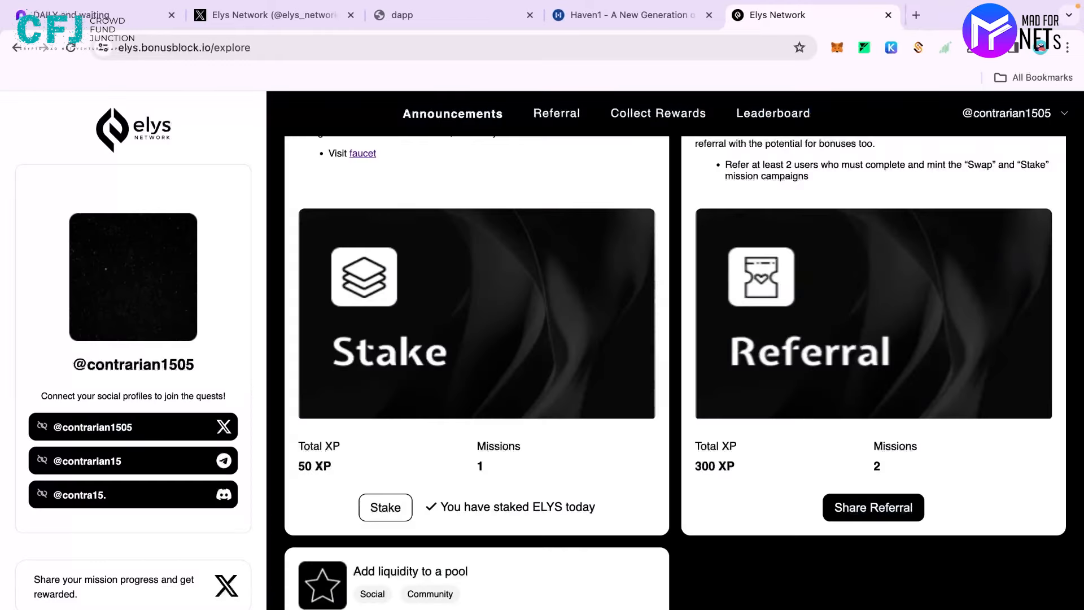
{"action": "scroll", "scroll_direction": "down", "scroll_amount": 3}
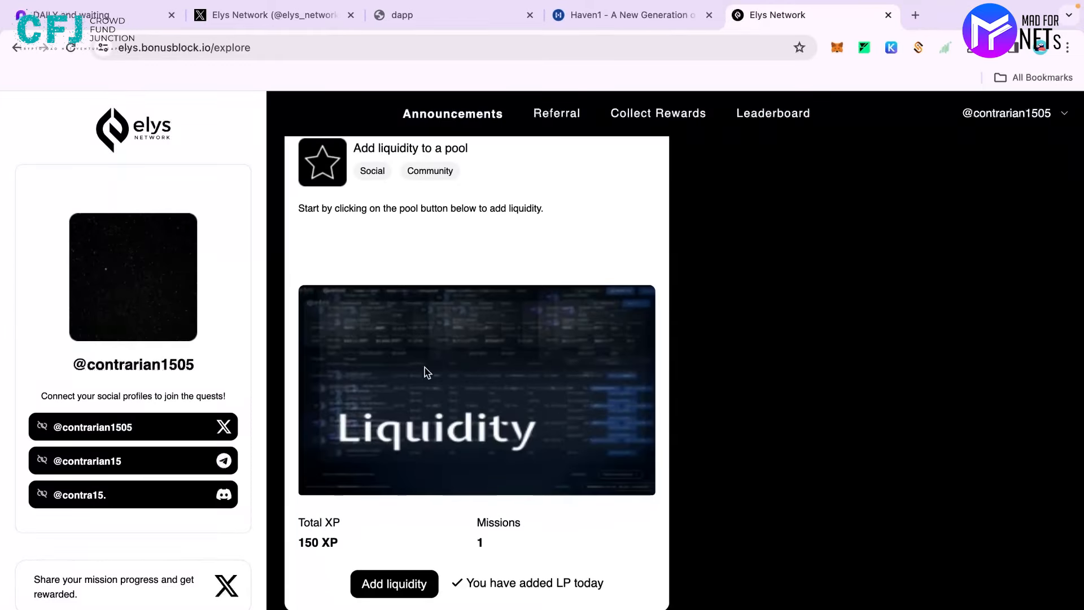
{"action": "left_click", "coordinate": [394, 583]}
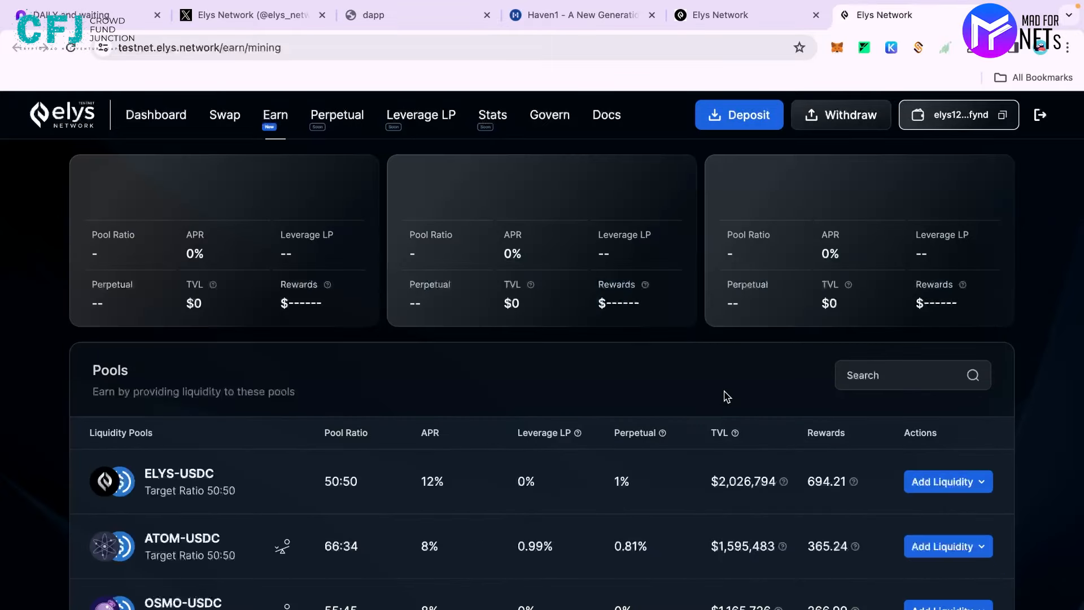
Step: Open Add Liquidity on the ATOM-USDC row of the Pools table
{"action": "scroll", "scroll_direction": "down", "scroll_amount": 3}
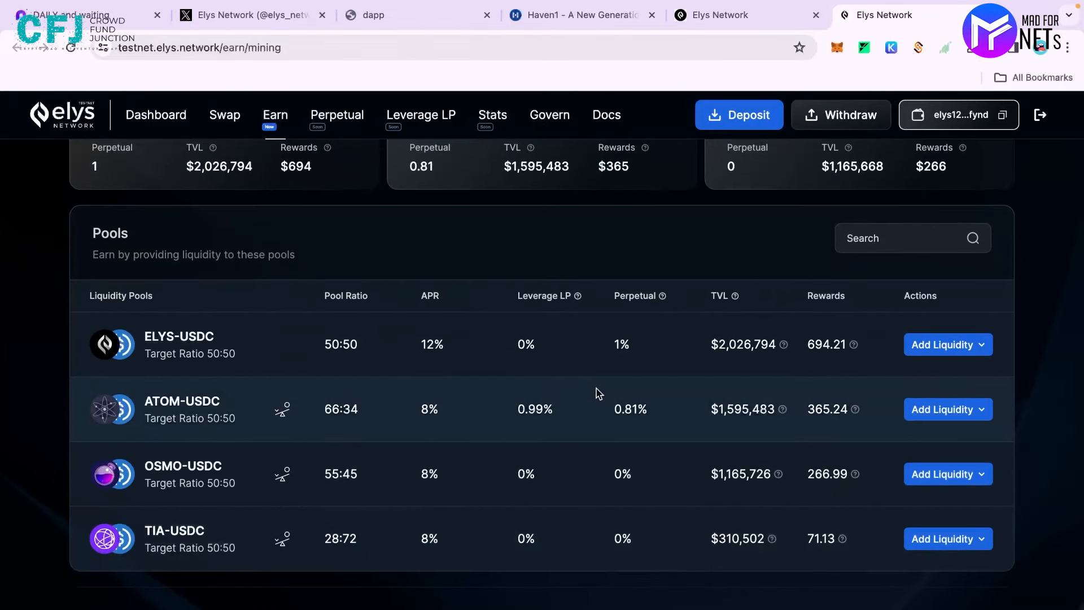
{"action": "mouse_move", "coordinate": [391, 514]}
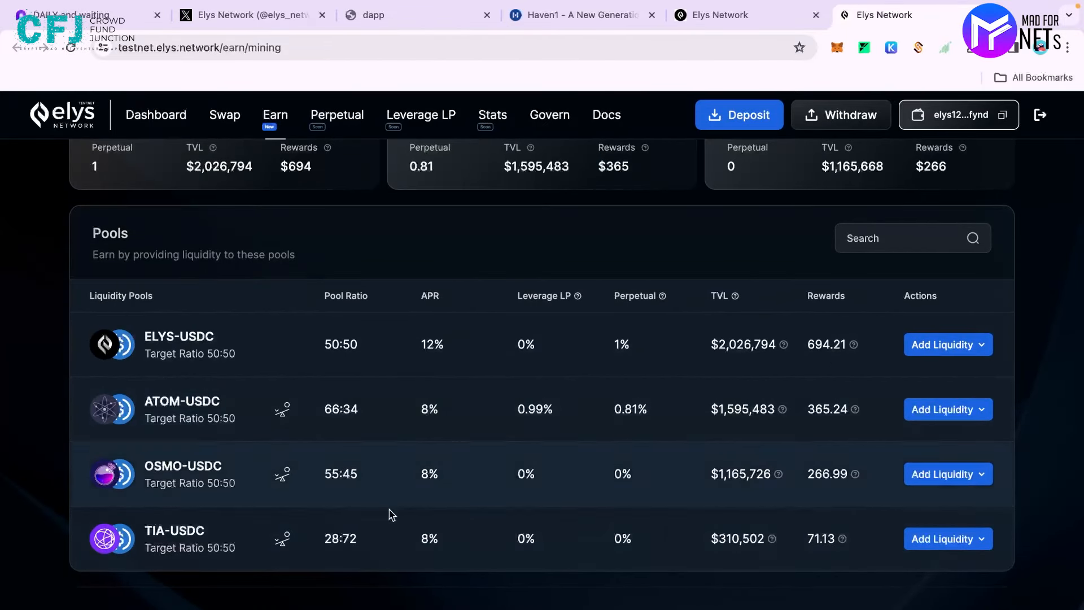
{"action": "left_click", "coordinate": [948, 409]}
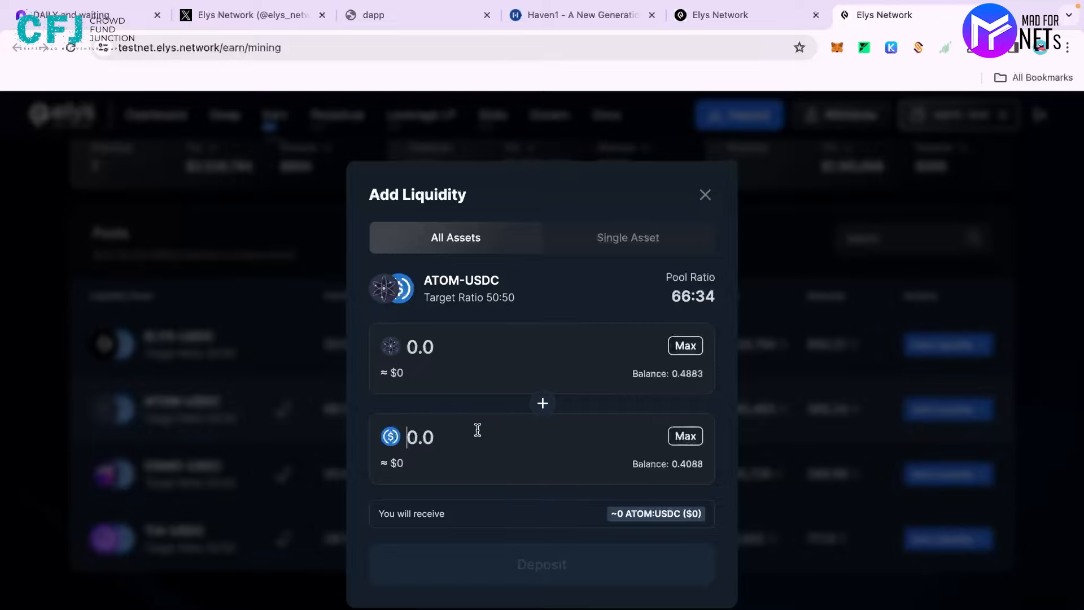
Step: Deposit 0.1 USDC and 0.017032 ATOM into the ATOM-USDC pool, then close the testnet tab
{"action": "type", "text": "0.1"}
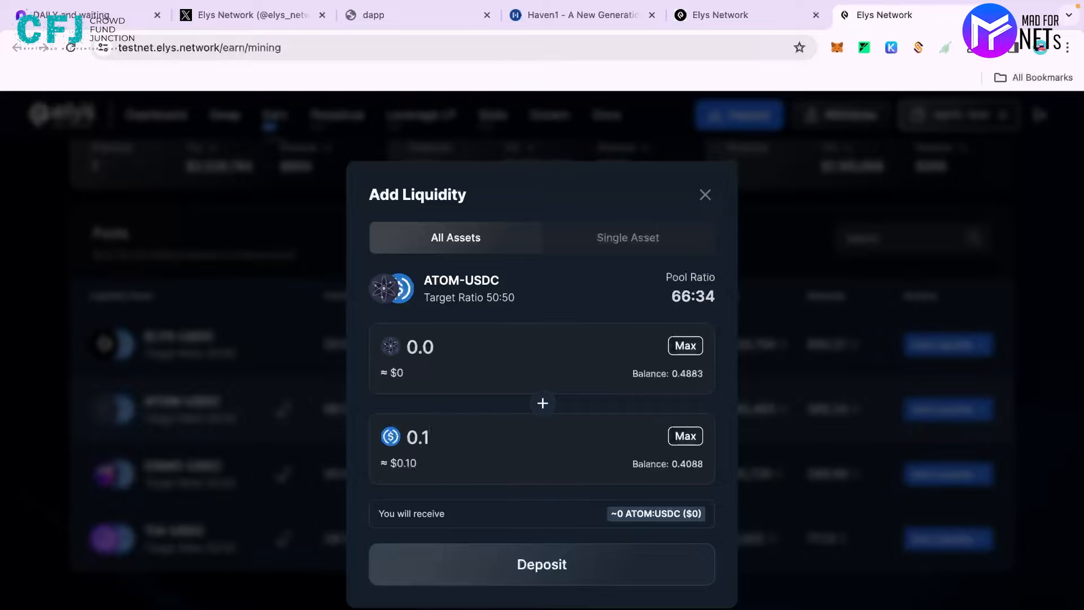
{"action": "type", "text": "0.017032"}
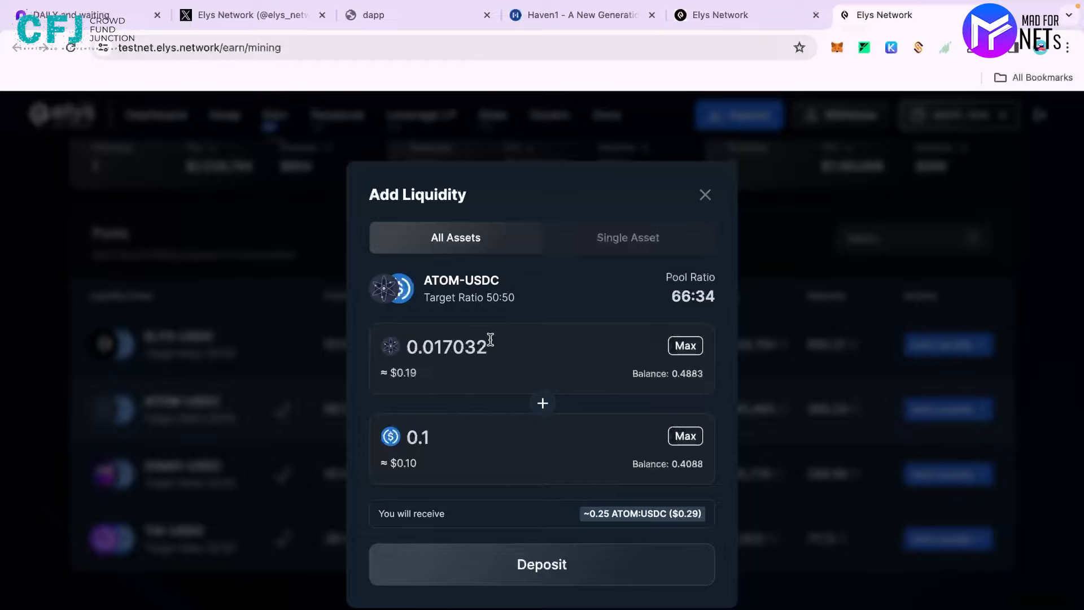
{"action": "left_click", "coordinate": [542, 563]}
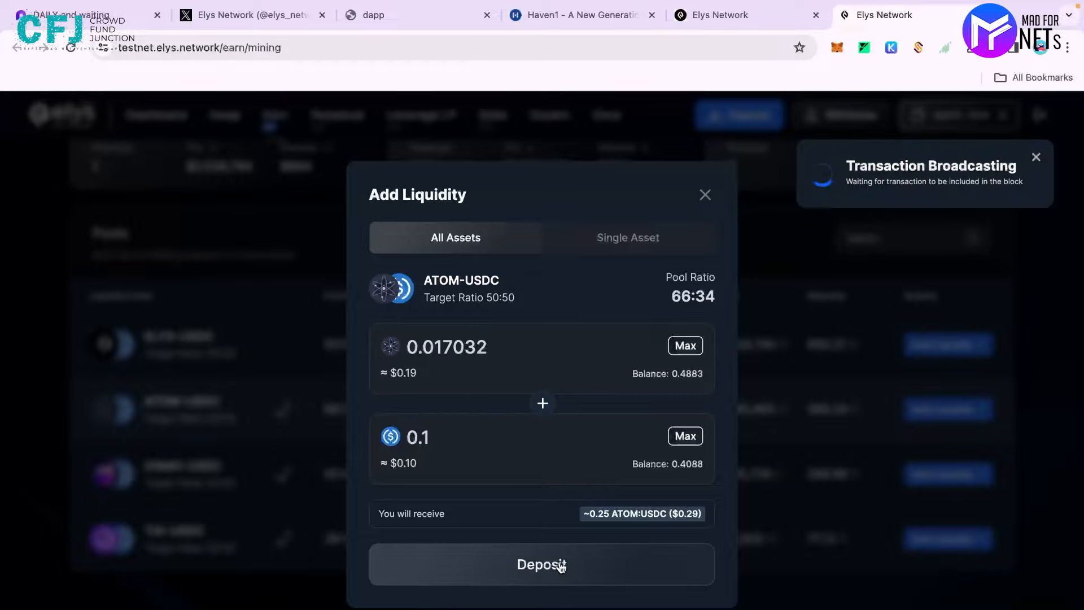
{"action": "left_click", "coordinate": [542, 563]}
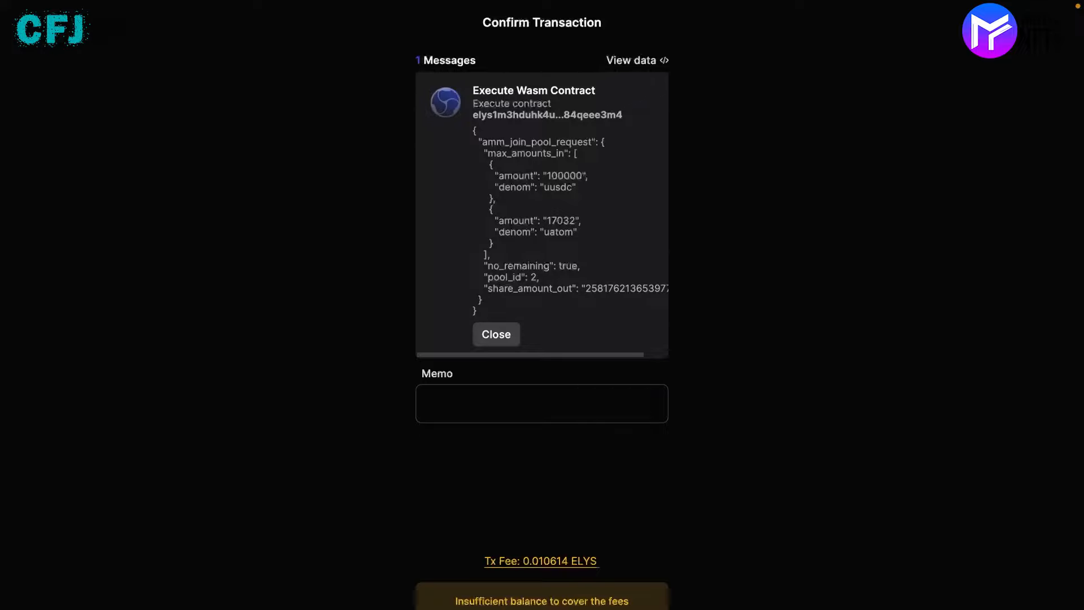
{"action": "mouse_move", "coordinate": [218, 419]}
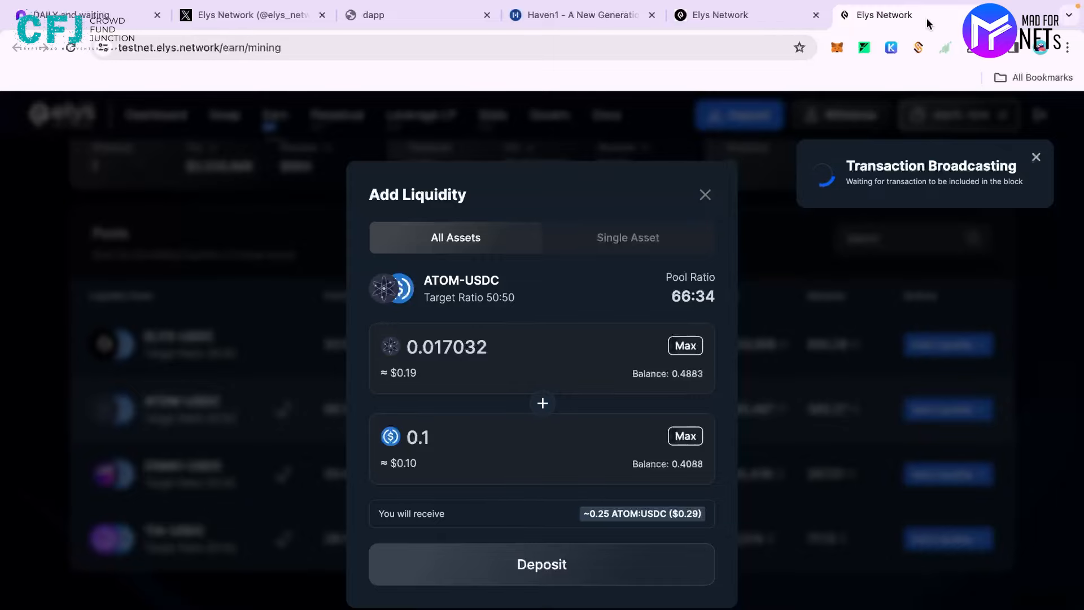
{"action": "left_click", "coordinate": [884, 15]}
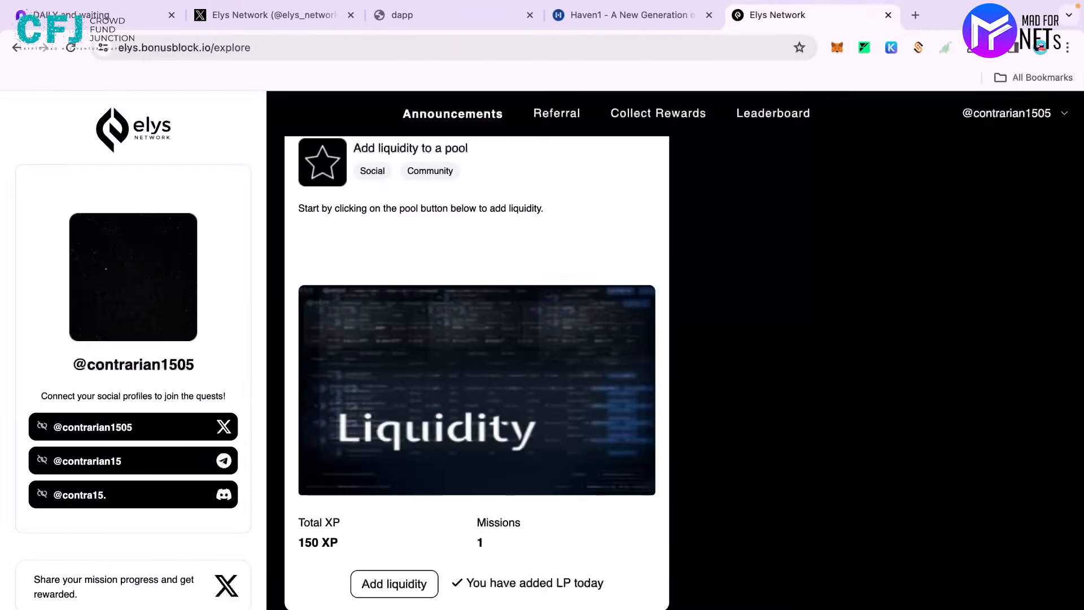
{"action": "mouse_move", "coordinate": [601, 463]}
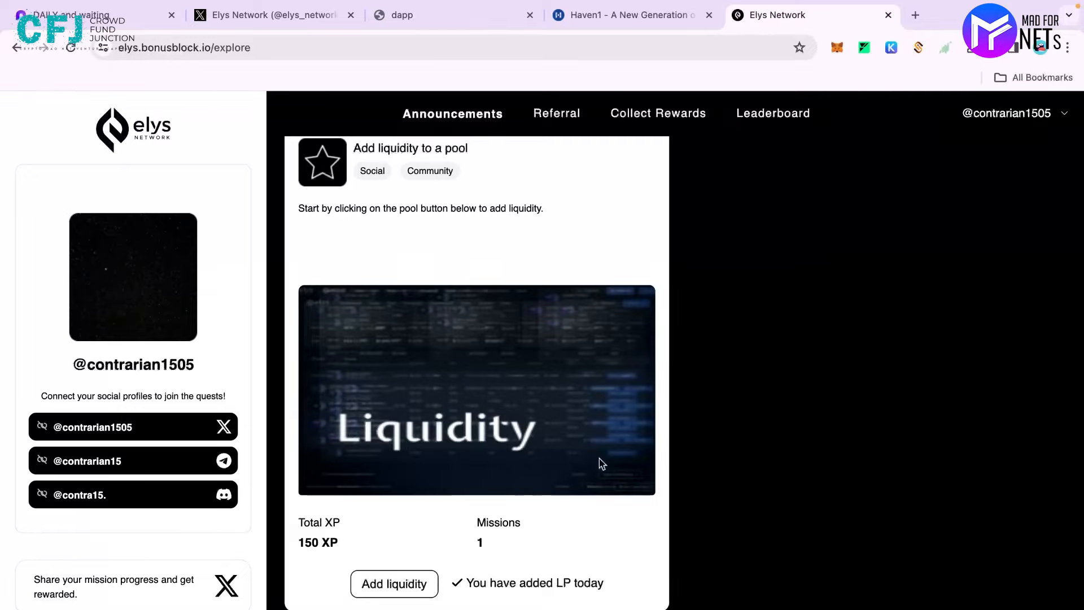
Step: Scroll through the completed Explore quest cards, then open the Collect Rewards weekly stats
{"action": "scroll", "scroll_direction": "down", "scroll_amount": 3}
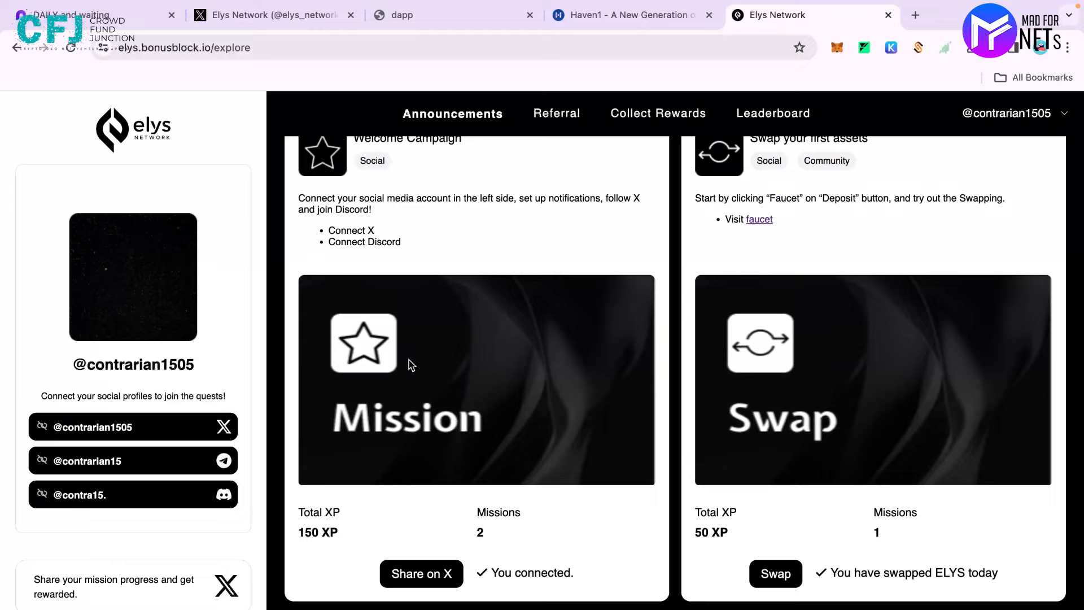
{"action": "scroll", "scroll_direction": "down", "scroll_amount": 3}
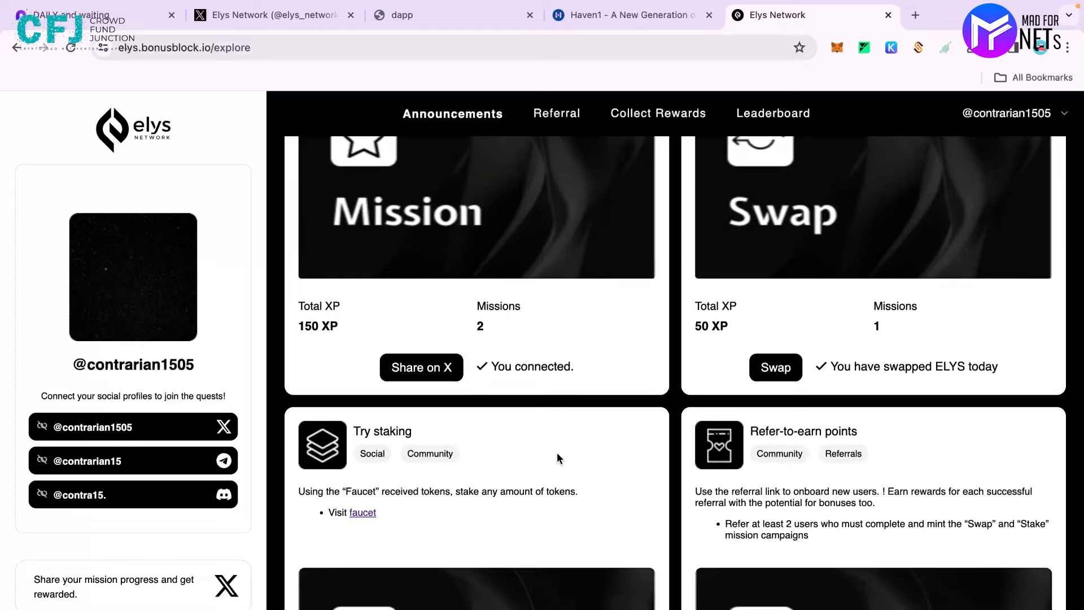
{"action": "scroll", "scroll_direction": "up", "scroll_amount": 3}
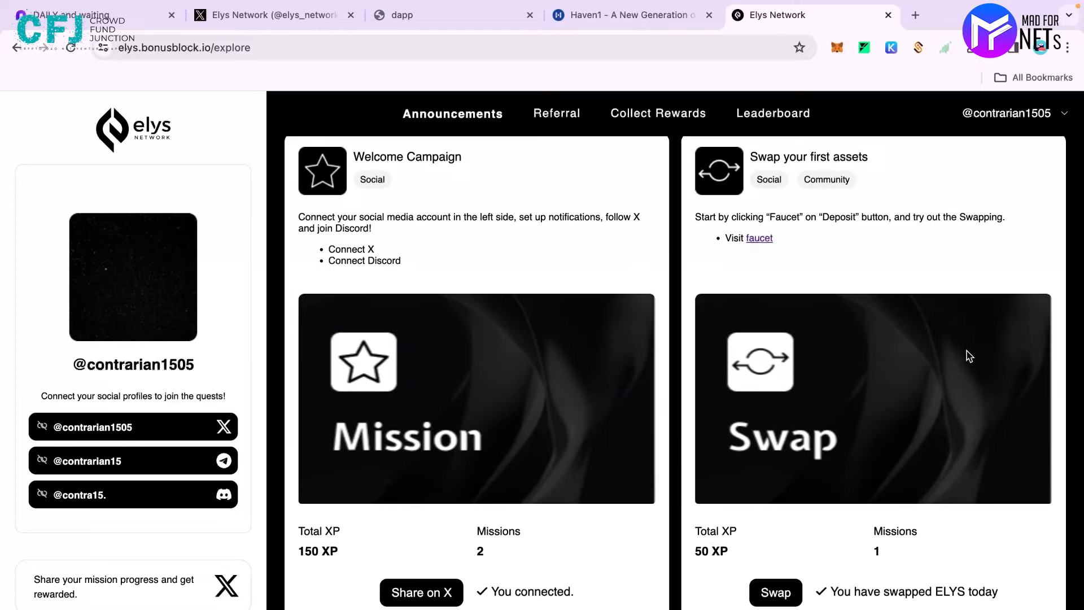
{"action": "scroll", "scroll_direction": "down", "scroll_amount": 3}
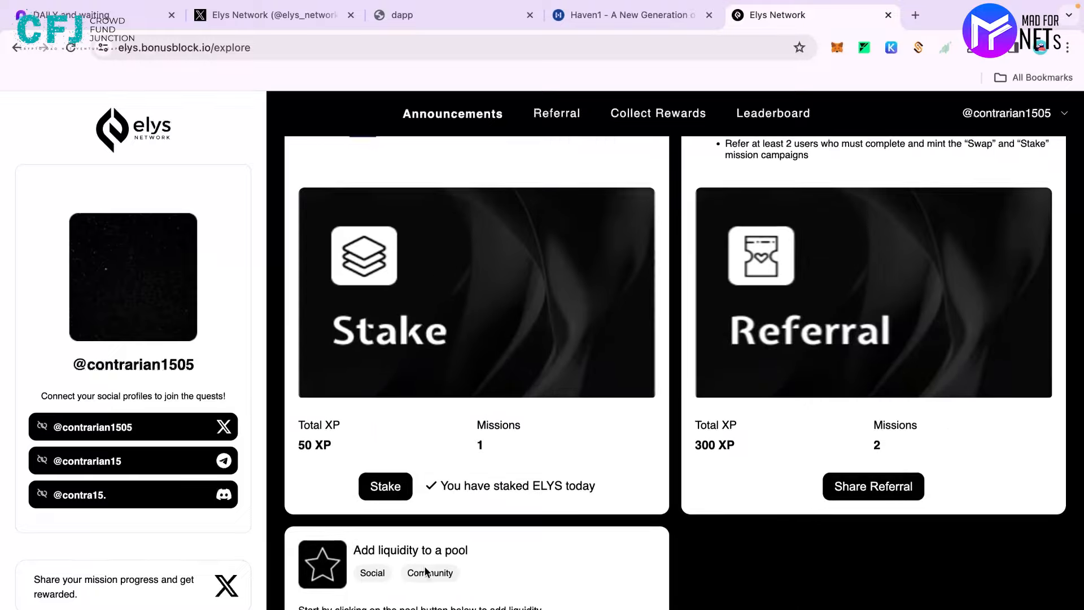
{"action": "scroll", "scroll_direction": "down", "scroll_amount": 3}
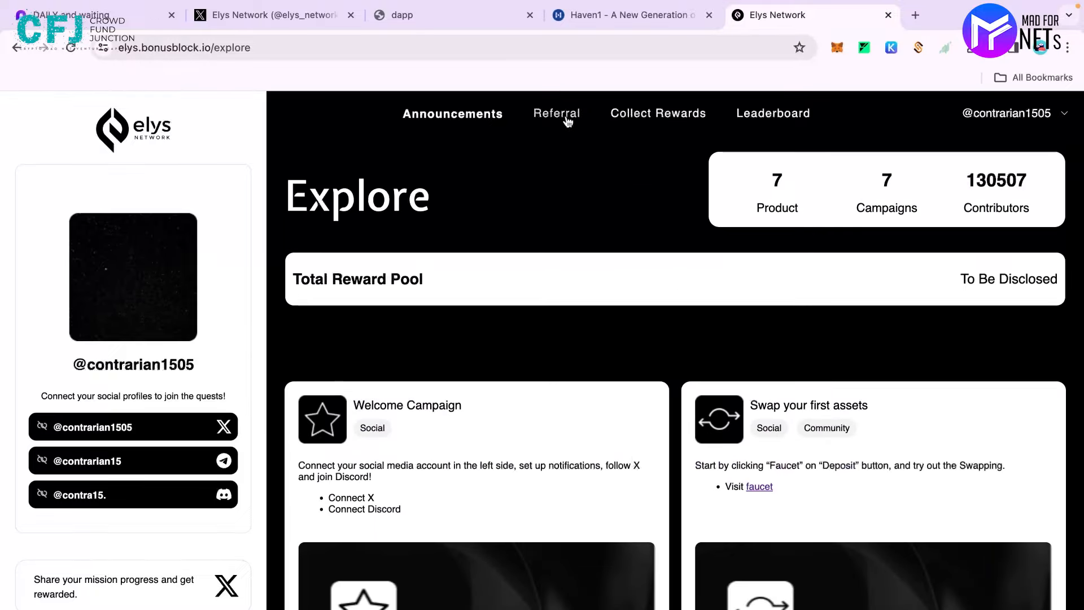
{"action": "left_click", "coordinate": [556, 113]}
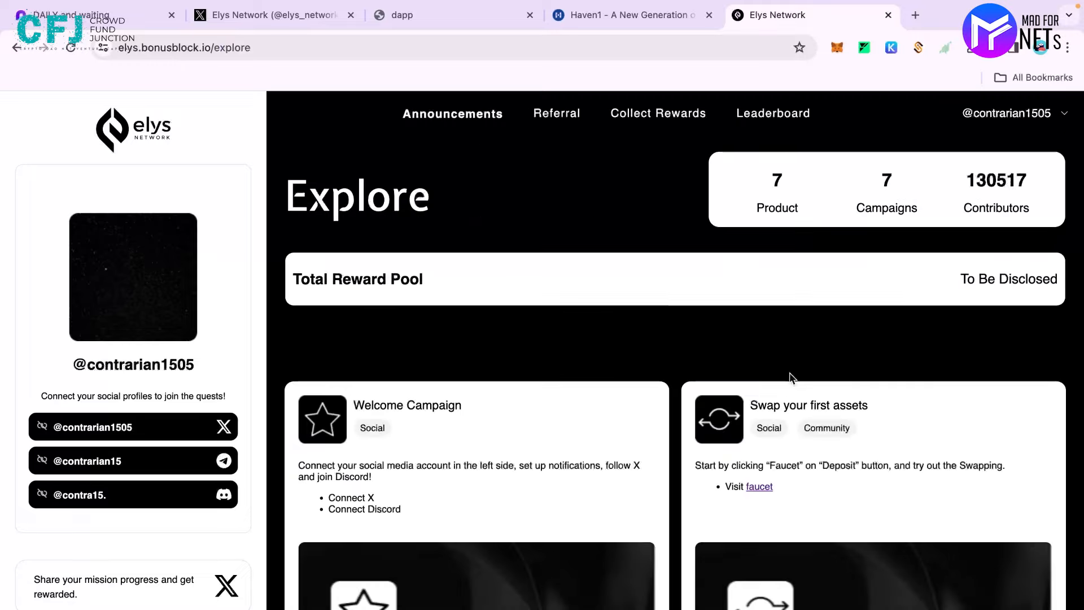
{"action": "scroll", "scroll_direction": "down", "scroll_amount": 3}
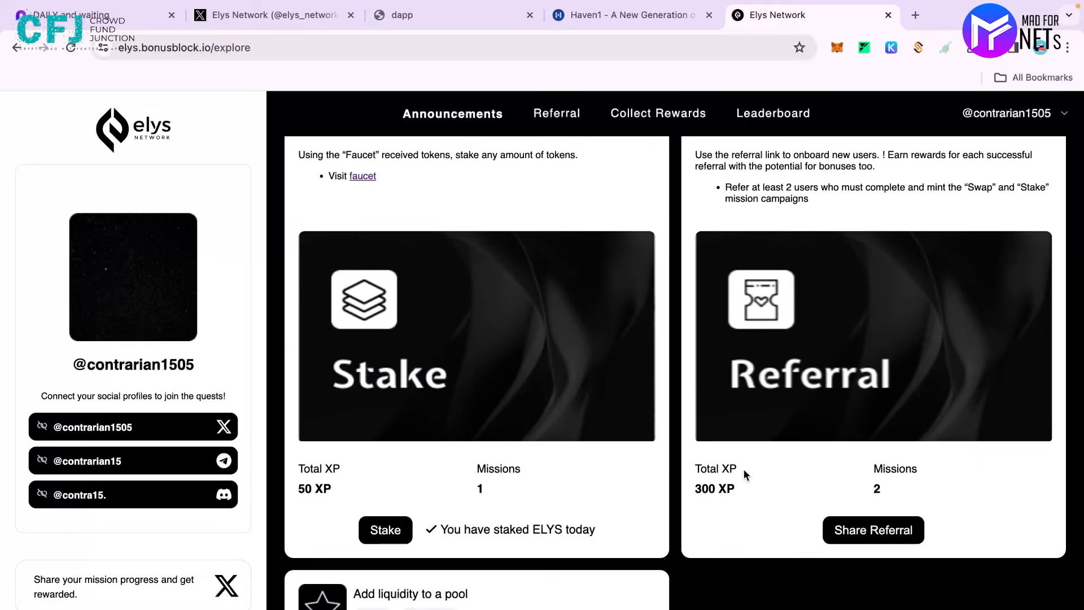
{"action": "scroll", "scroll_direction": "up", "scroll_amount": 3}
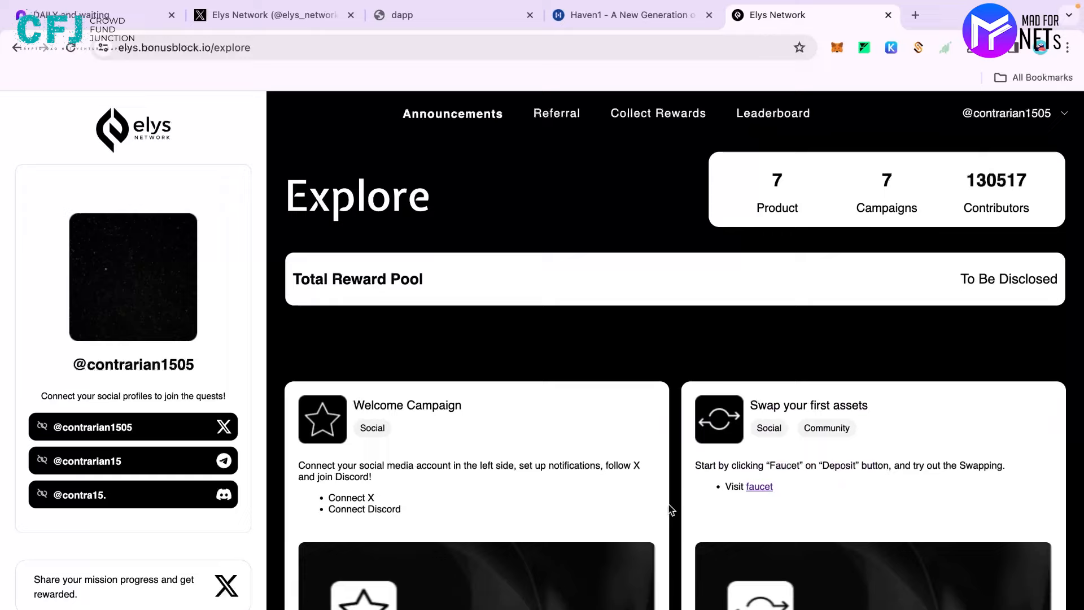
{"action": "left_click", "coordinate": [652, 114]}
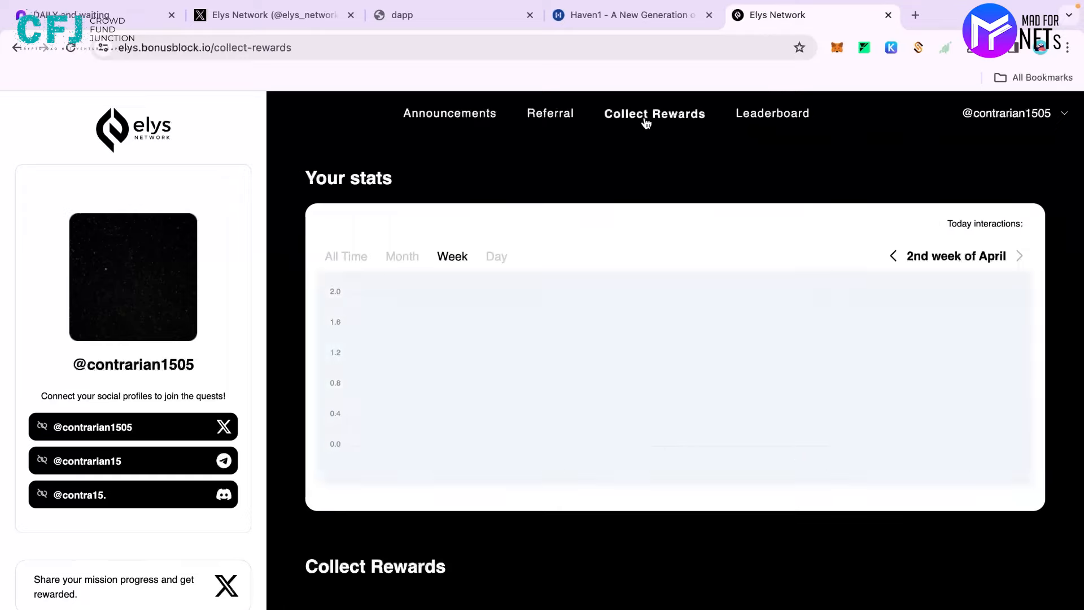
Step: Switch the Your stats interactions chart to Month view and open the Leaderboard
{"action": "left_click", "coordinate": [401, 257]}
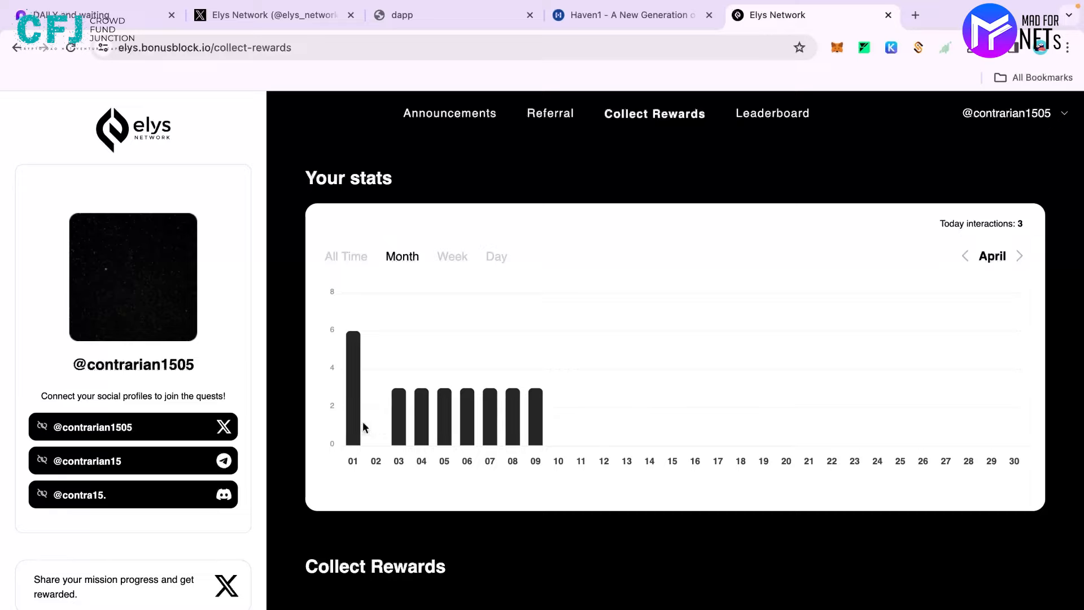
{"action": "mouse_move", "coordinate": [443, 422]}
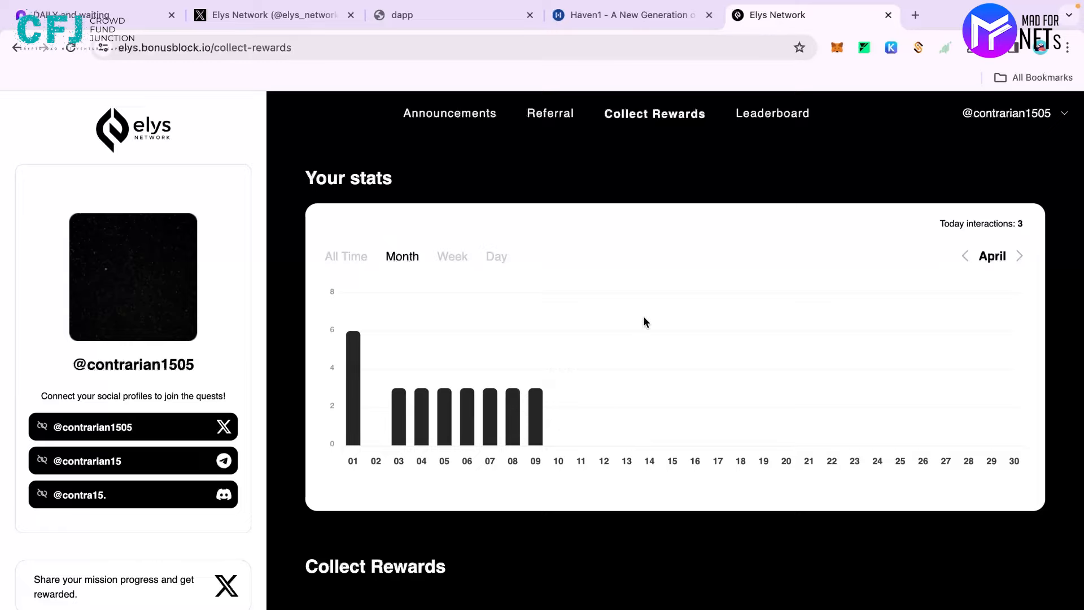
{"action": "left_click", "coordinate": [769, 113]}
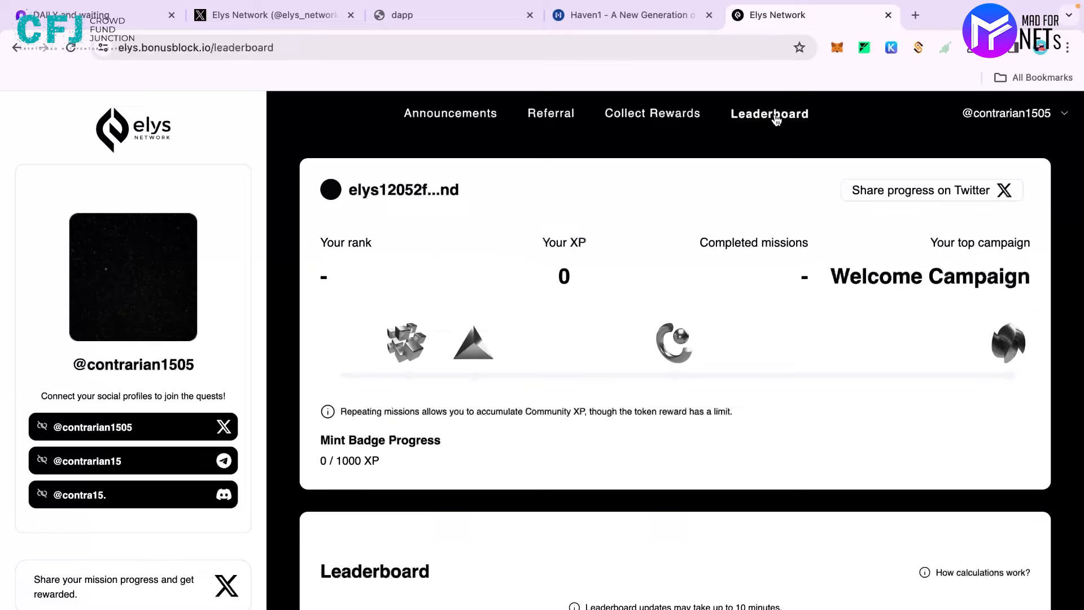
Step: Reload the leaderboard to show rank #10397 with 2150 of 5000 badge XP
{"action": "left_click", "coordinate": [769, 113]}
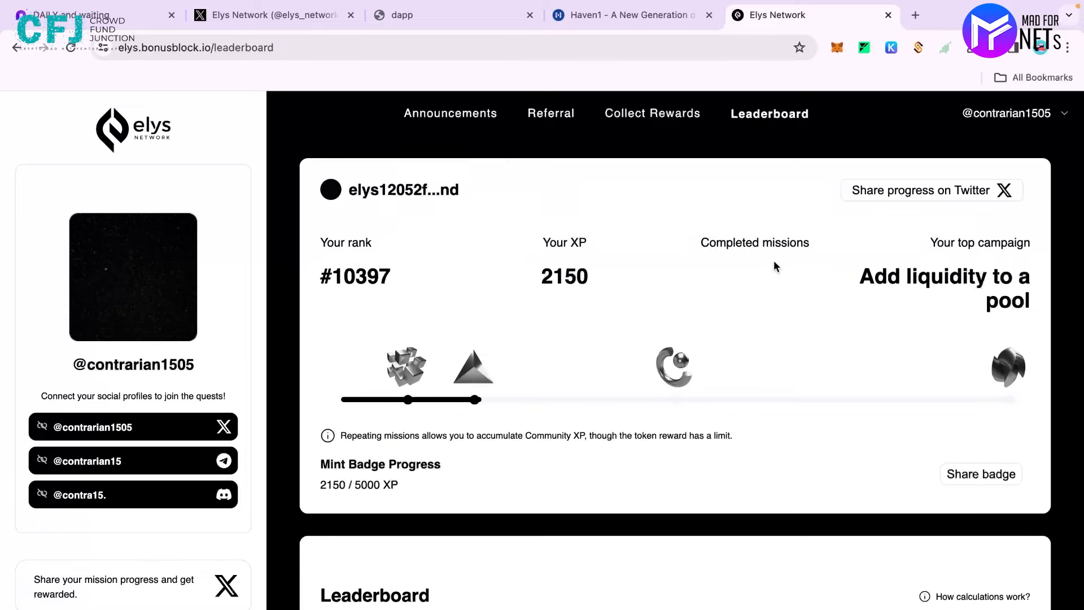
{"action": "mouse_move", "coordinate": [939, 364]}
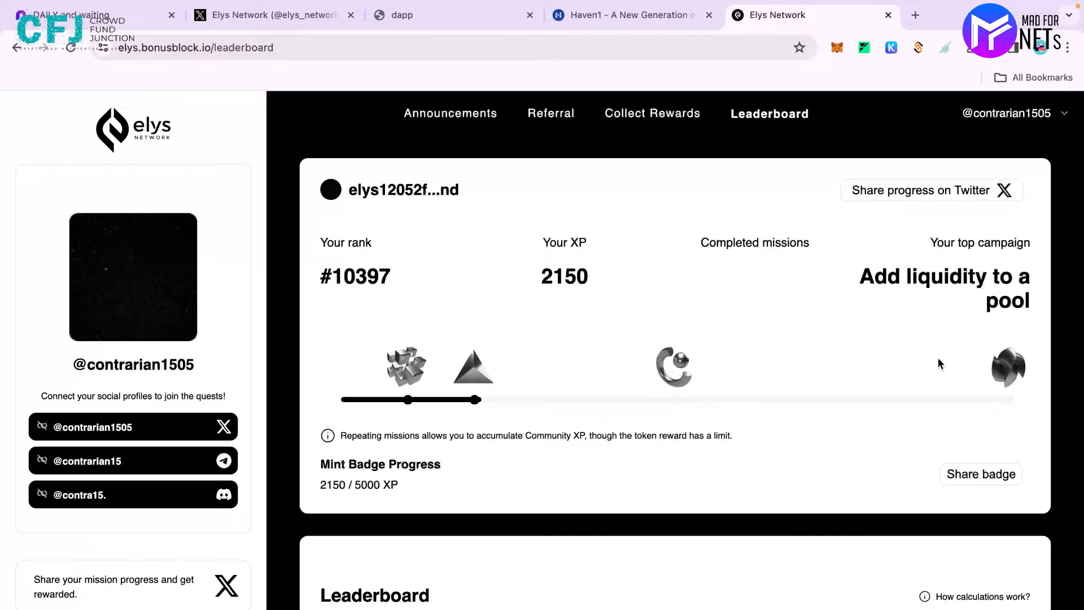
{"action": "scroll", "scroll_direction": "down", "scroll_amount": 3}
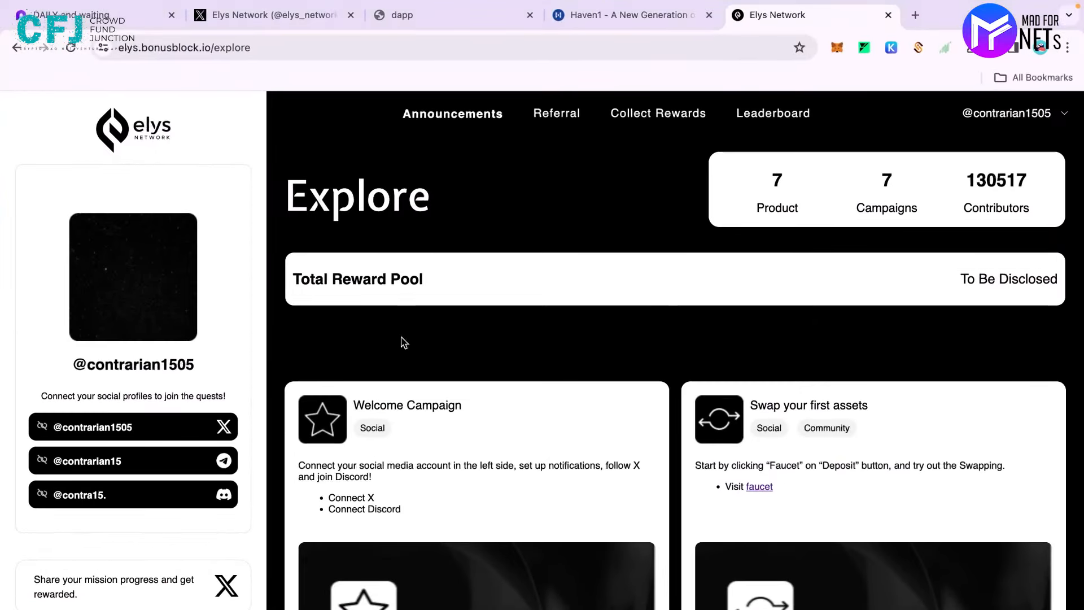
{"action": "mouse_move", "coordinate": [751, 396]}
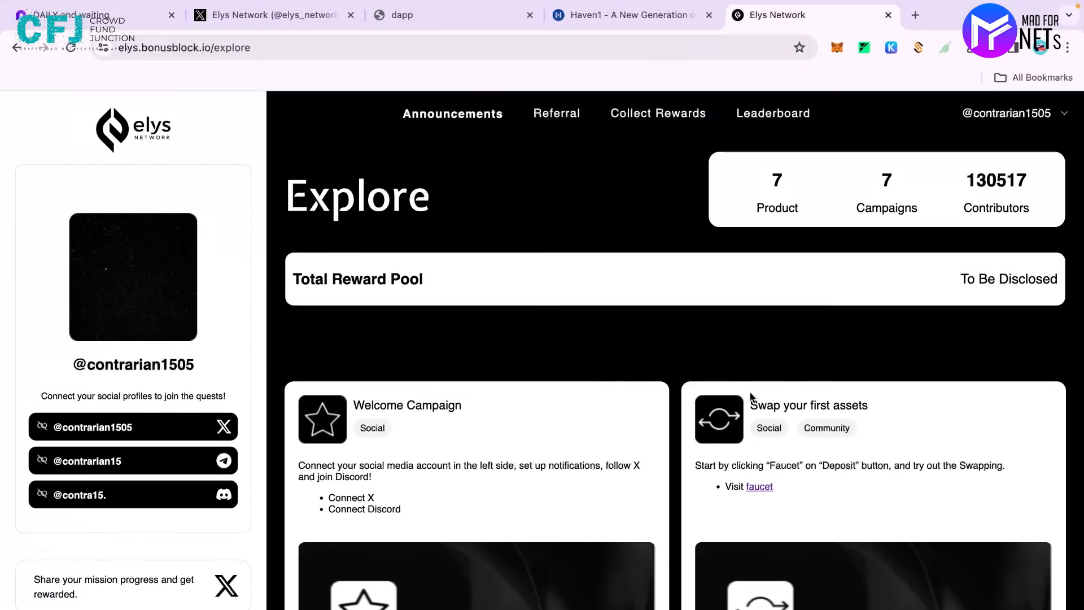
{"action": "scroll", "scroll_direction": "down", "scroll_amount": 3}
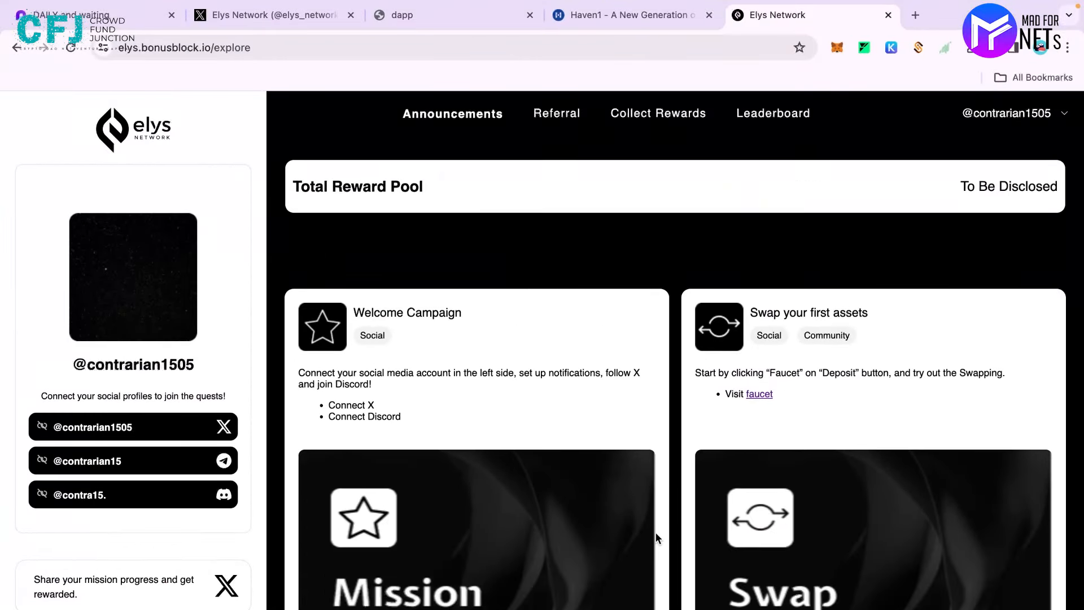
{"action": "scroll", "scroll_direction": "down", "scroll_amount": 3}
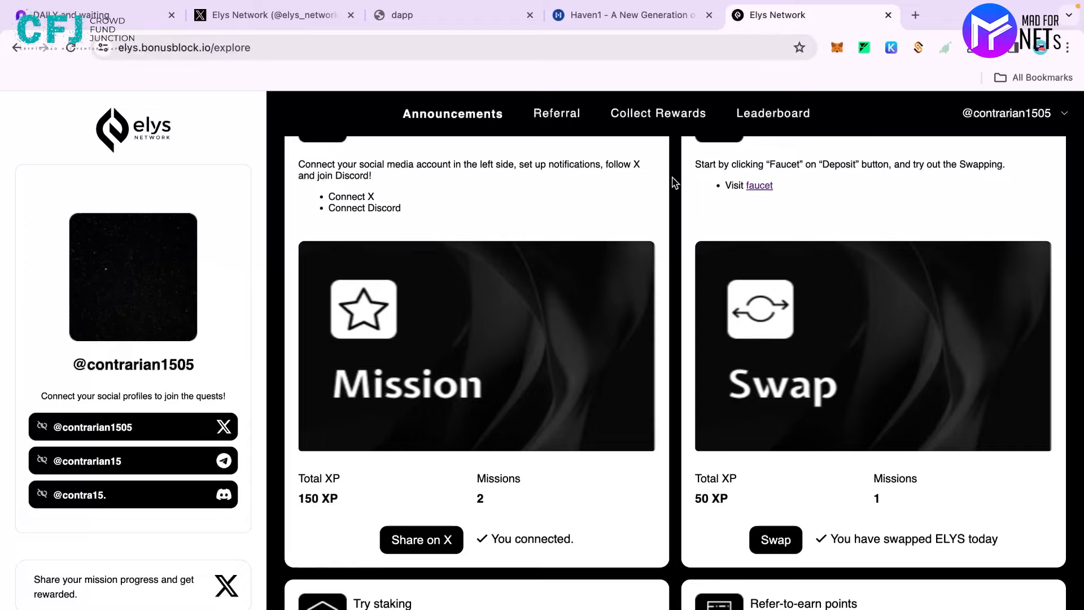
{"action": "mouse_move", "coordinate": [674, 316]}
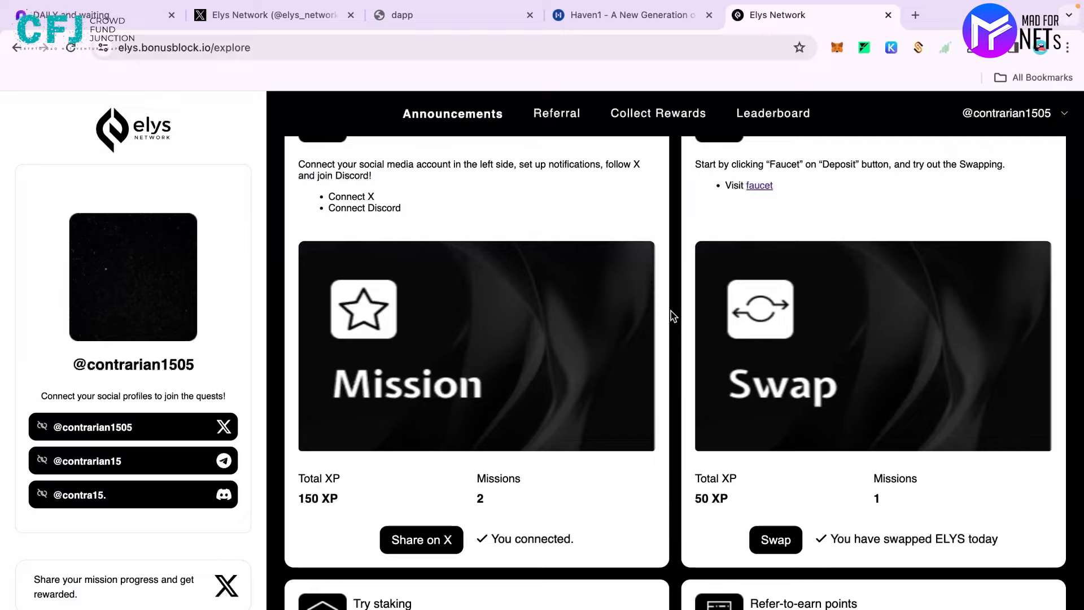
{"action": "mouse_move", "coordinate": [676, 332]}
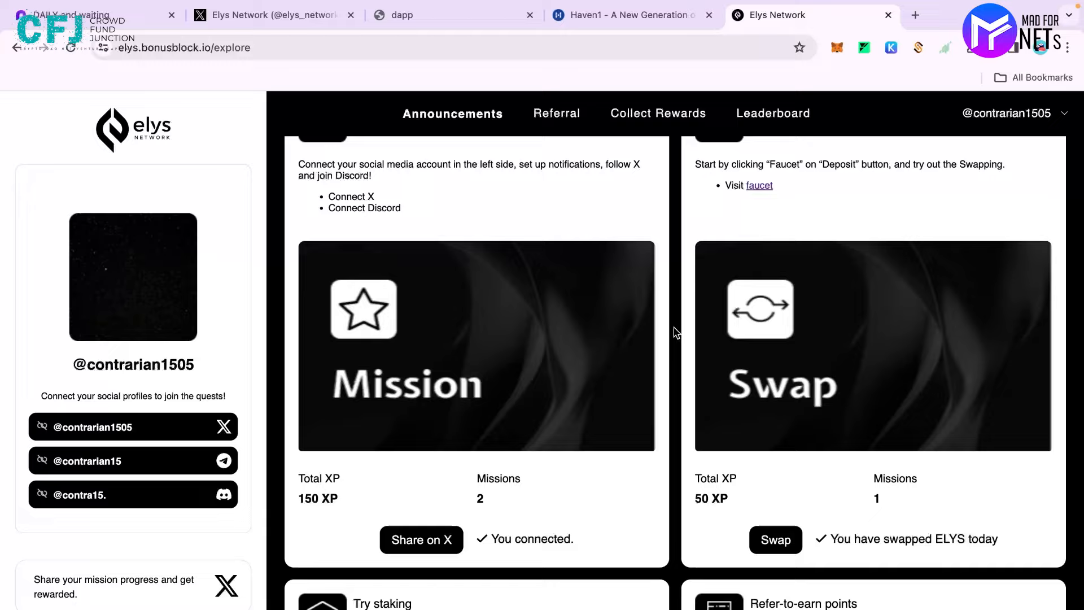